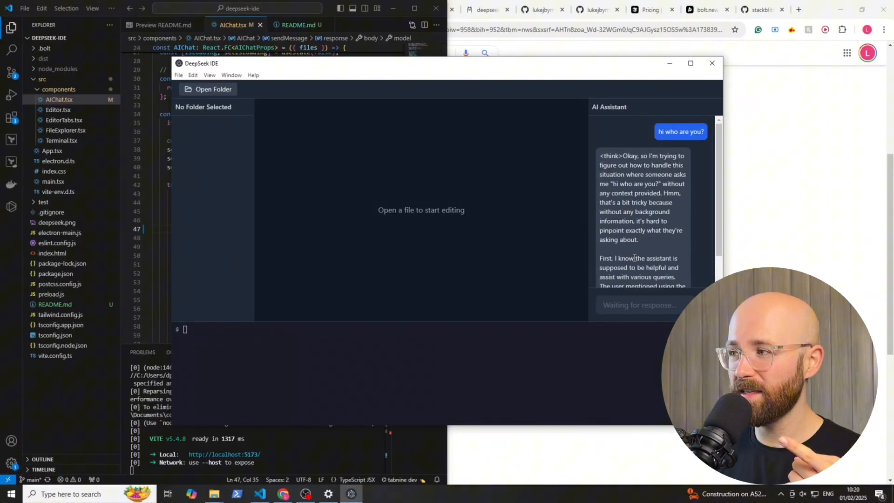
Scroll the DeepSeek security news and highlight the TechCrunch headline about the exposed database.
{"action": "scroll", "scroll_direction": "down", "scroll_amount": 3}
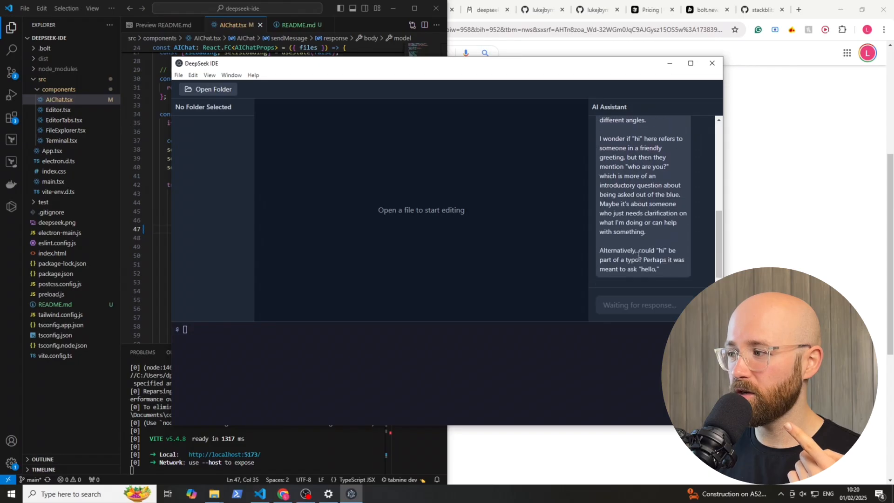
{"action": "scroll", "scroll_direction": "down", "scroll_amount": 3}
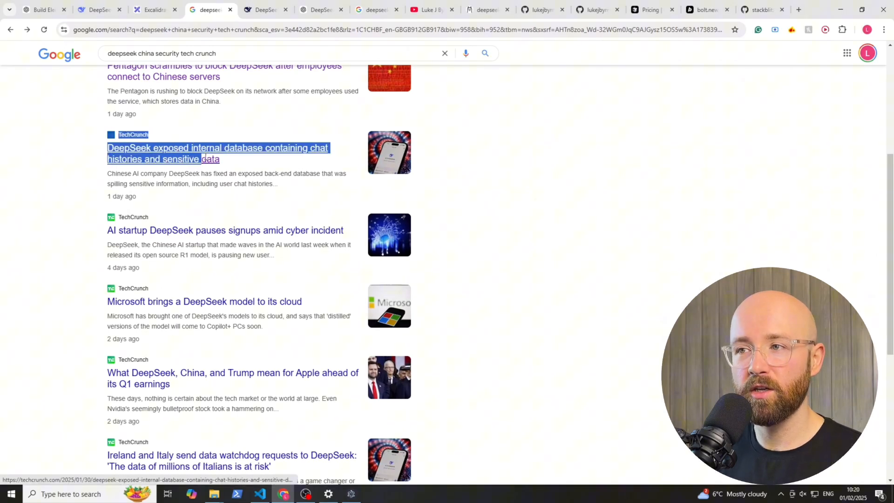
{"action": "left_click_drag", "start_coordinate": [200, 158], "coordinate": [236, 199]}
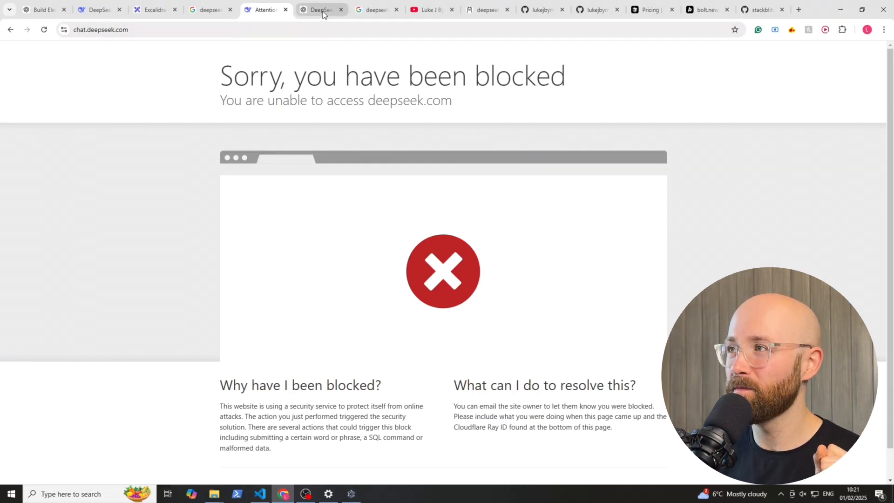
{"action": "left_click", "coordinate": [319, 10]}
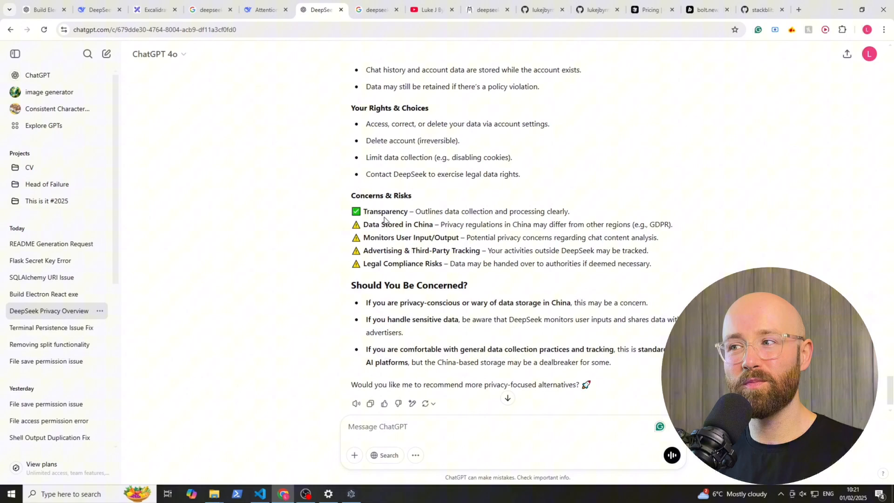
{"action": "scroll", "scroll_direction": "up", "scroll_amount": 3}
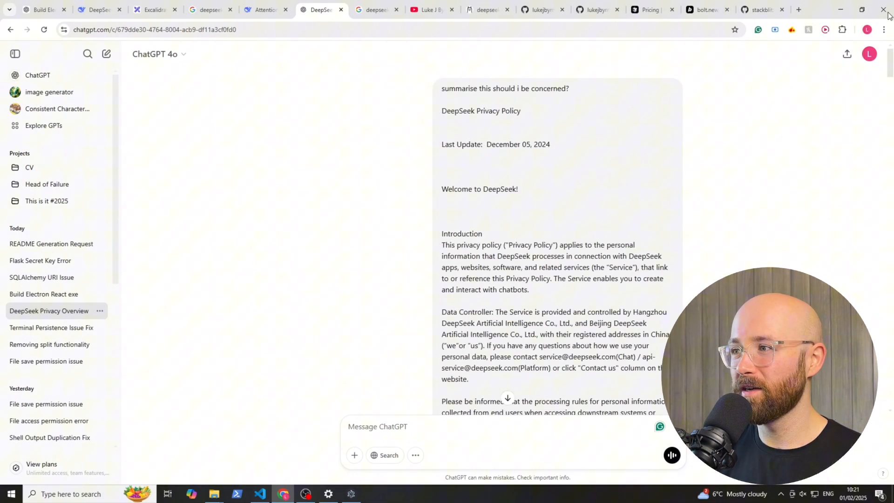
{"action": "scroll", "scroll_direction": "down", "scroll_amount": 3}
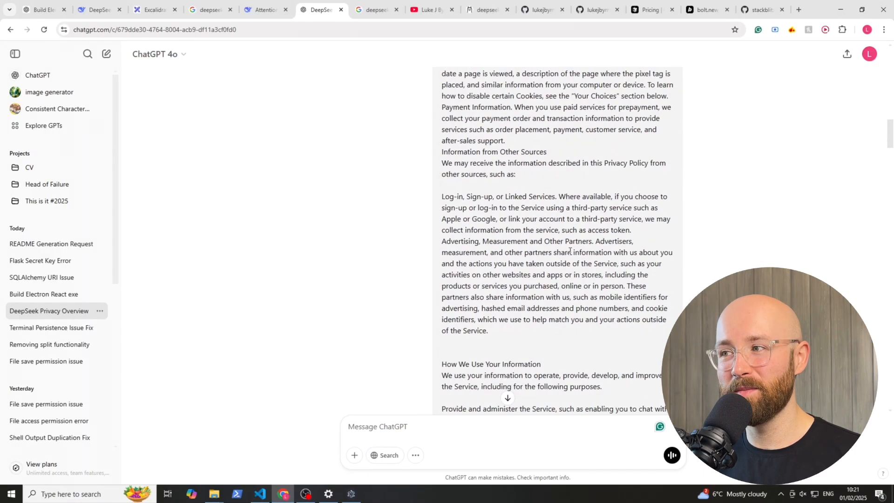
{"action": "scroll", "scroll_direction": "down", "scroll_amount": 3}
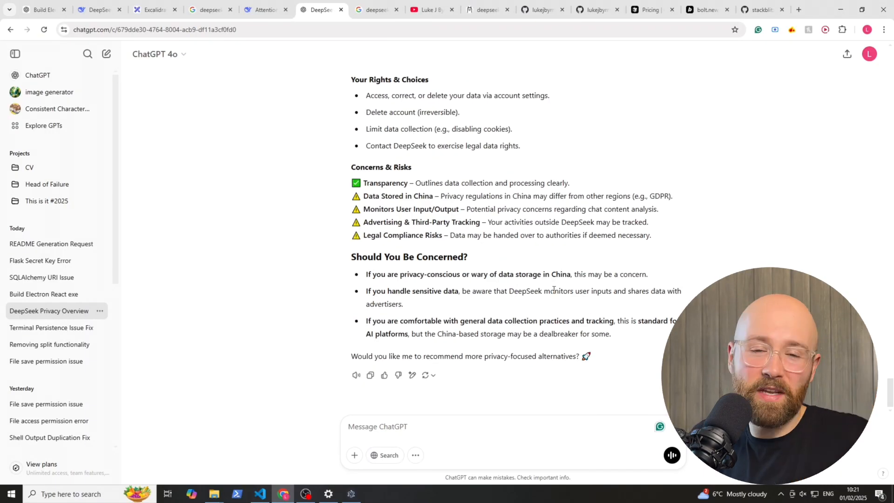
{"action": "left_click_drag", "start_coordinate": [364, 182], "coordinate": [651, 235]}
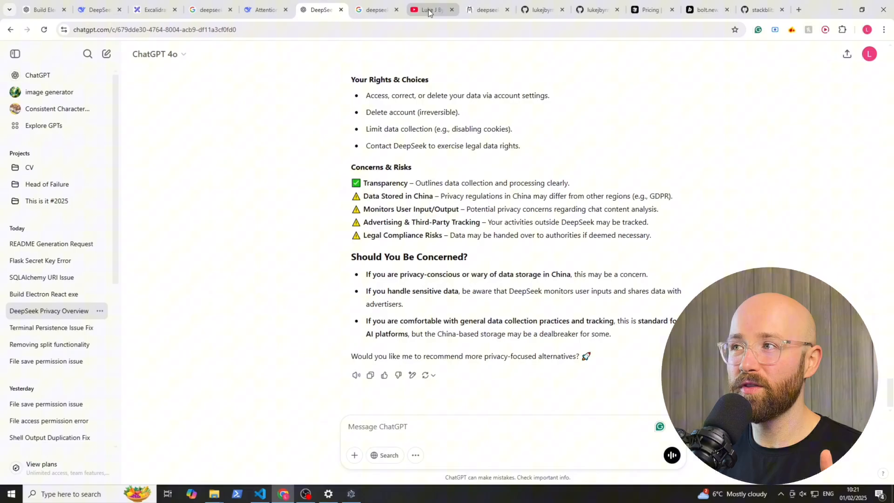
Go from the channel's Videos page to Cursor's pricing page with Free, $20 and $40 plans.
{"action": "left_click", "coordinate": [429, 10]}
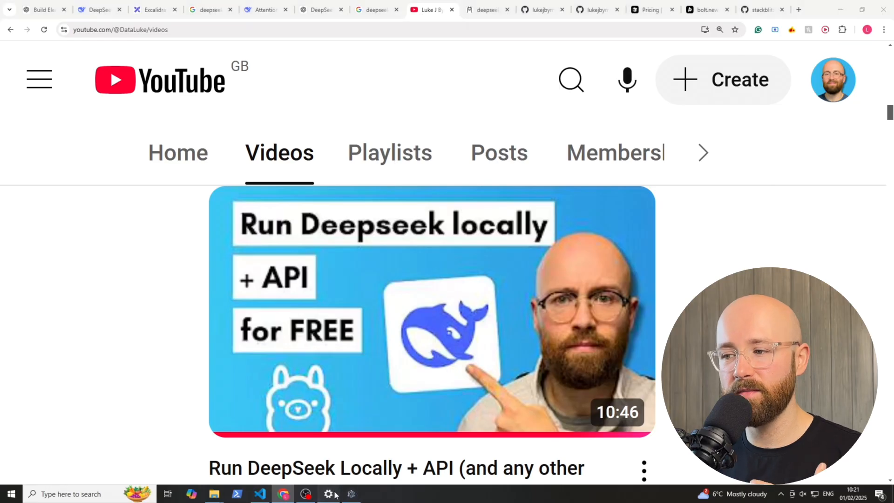
{"action": "left_click", "coordinate": [328, 493]}
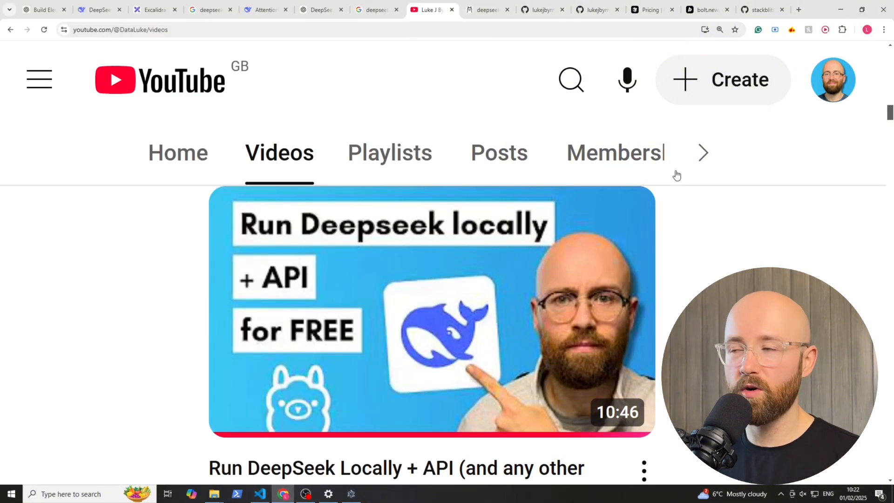
{"action": "left_click", "coordinate": [650, 10]}
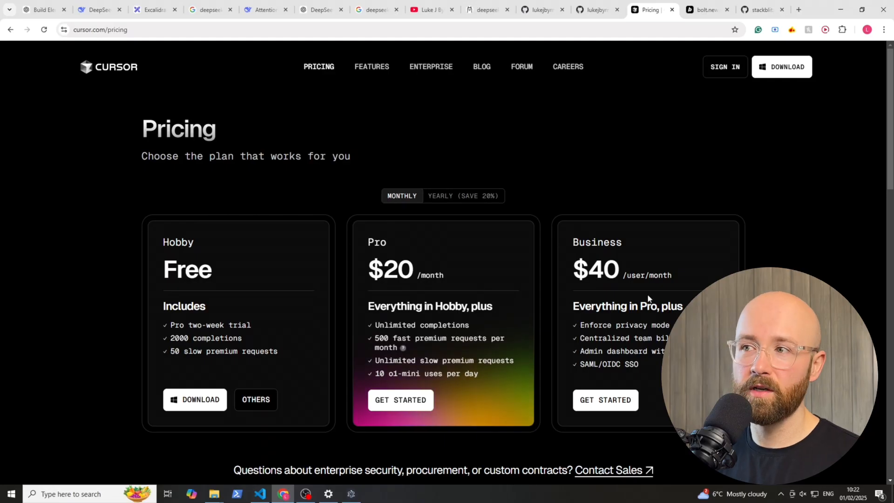
{"action": "left_click", "coordinate": [707, 10]}
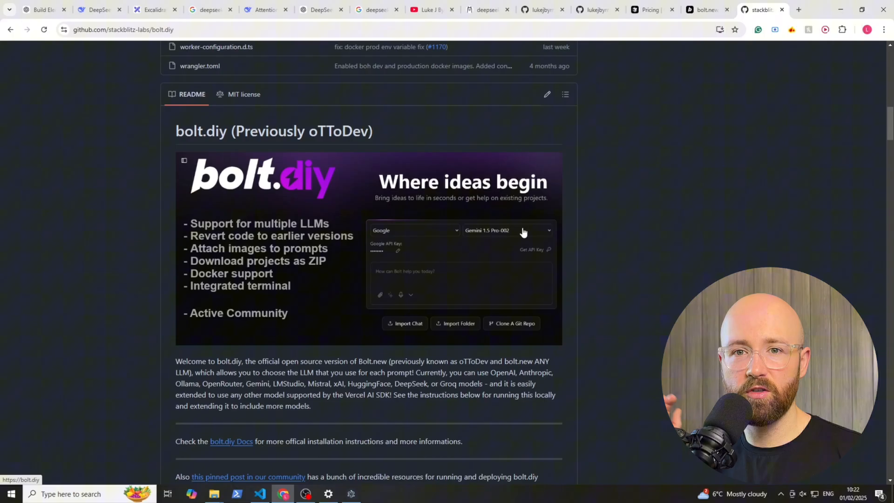
{"action": "mouse_move", "coordinate": [528, 222]}
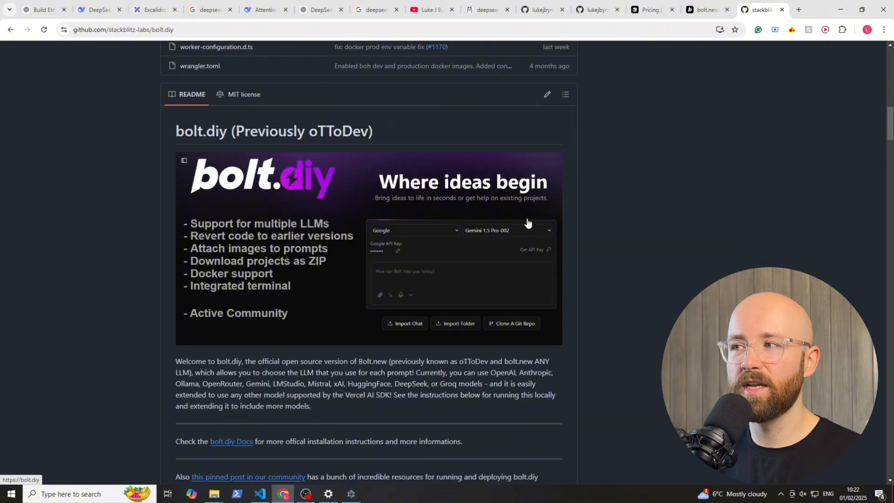
{"action": "mouse_move", "coordinate": [519, 216]}
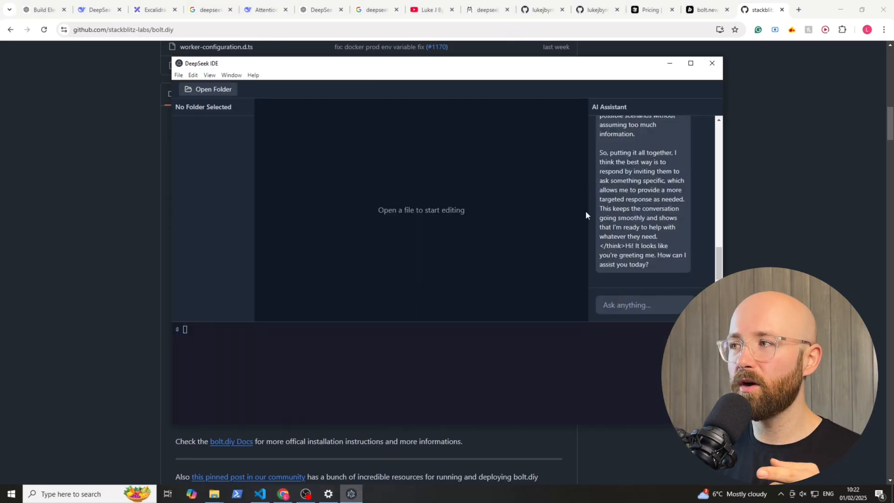
{"action": "mouse_move", "coordinate": [421, 356]}
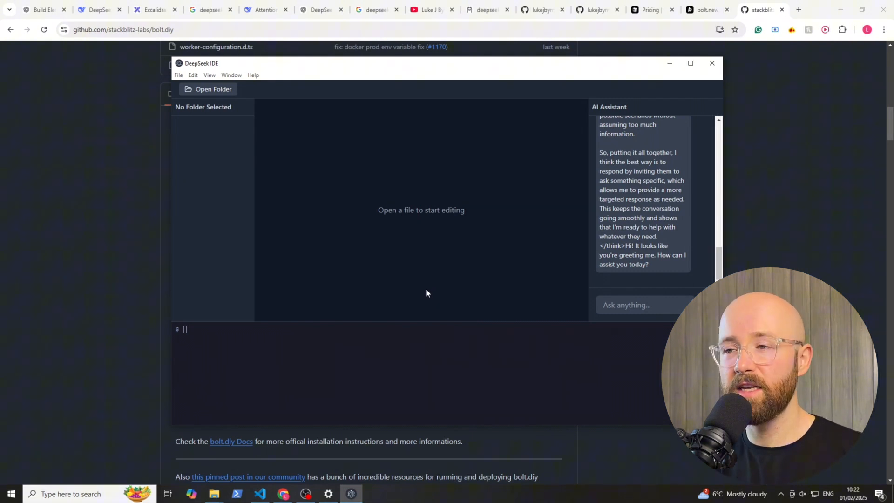
Visit the Ollama home page, then browse the Models list headed by deepseek-r1.
{"action": "left_click", "coordinate": [485, 9]}
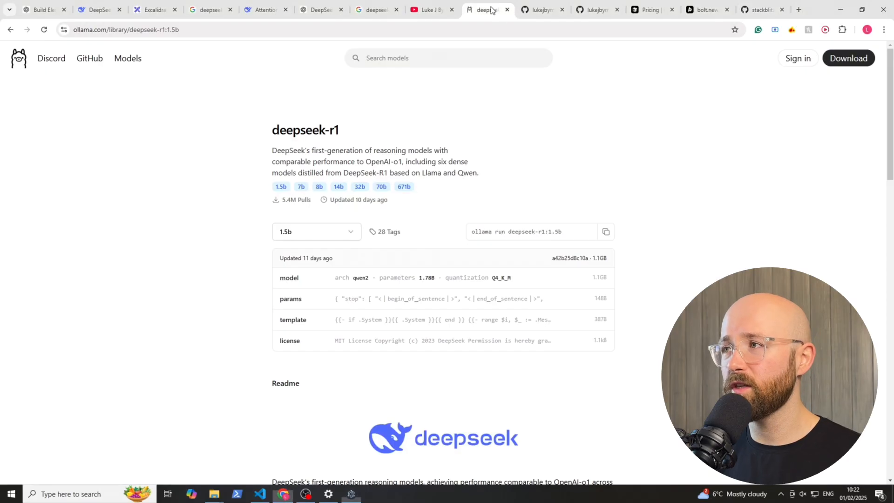
{"action": "left_click", "coordinate": [18, 57]}
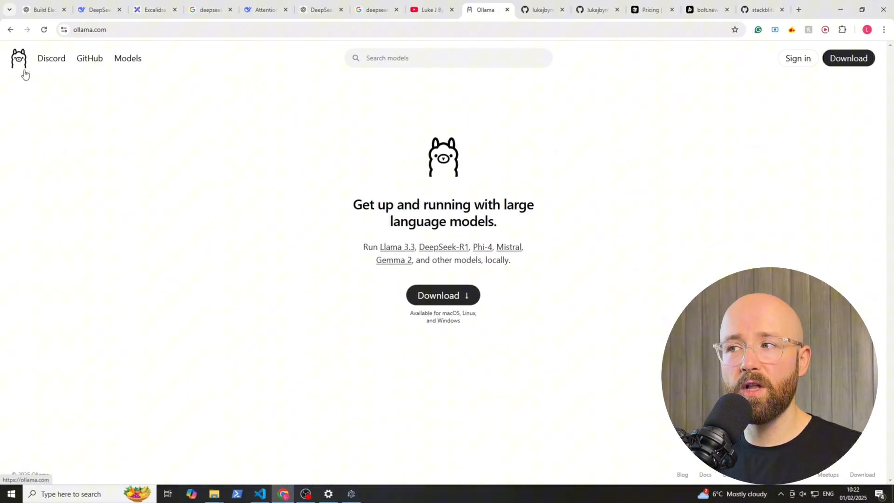
{"action": "left_click_drag", "start_coordinate": [352, 204], "coordinate": [505, 204]}
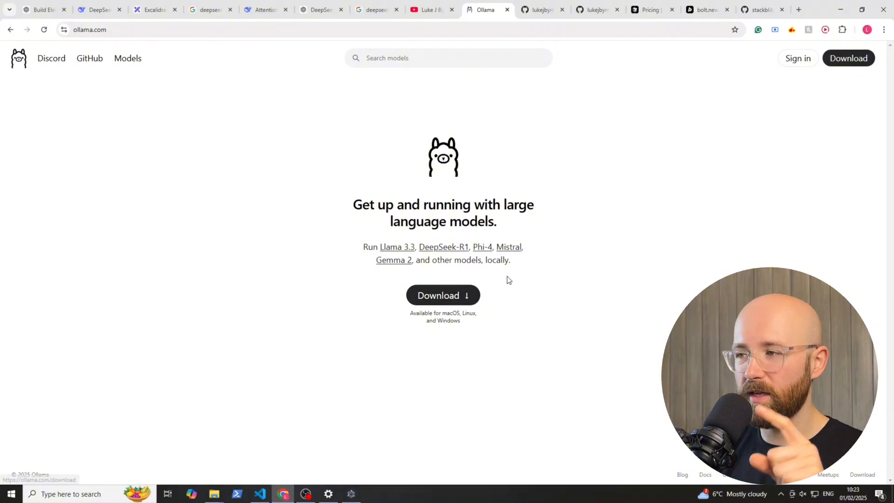
{"action": "mouse_move", "coordinate": [329, 238]}
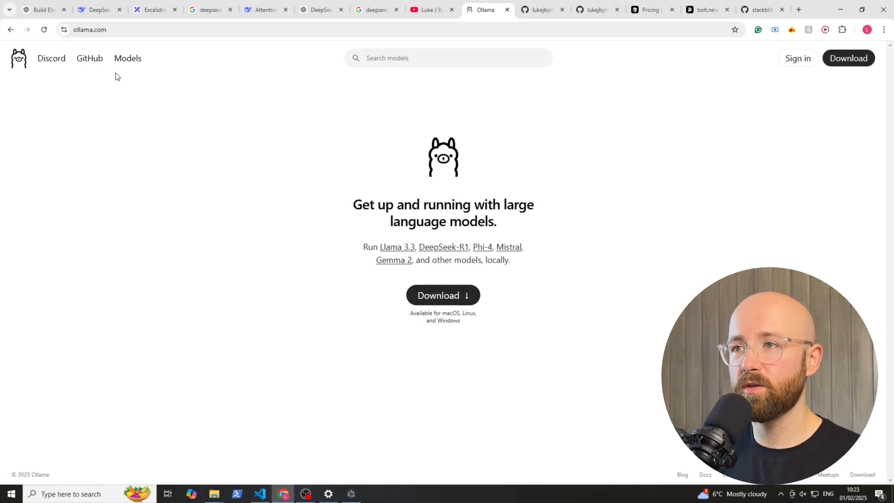
{"action": "left_click", "coordinate": [128, 58]}
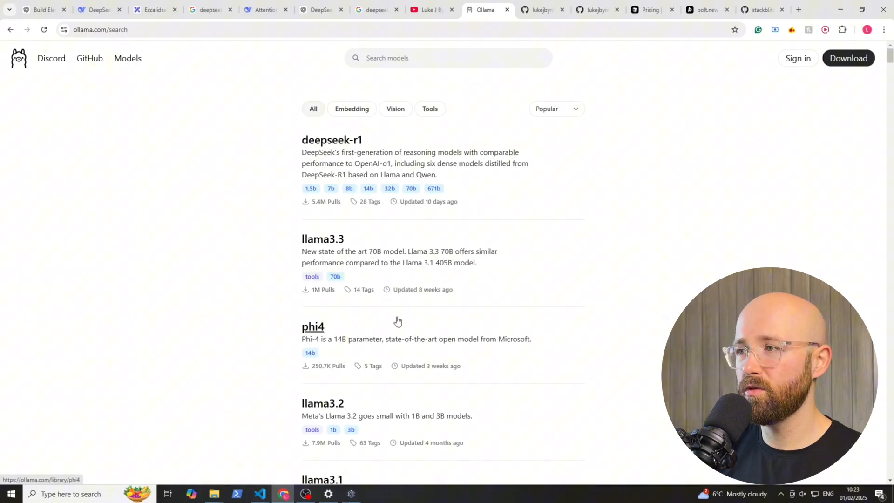
{"action": "scroll", "scroll_direction": "down", "scroll_amount": 3}
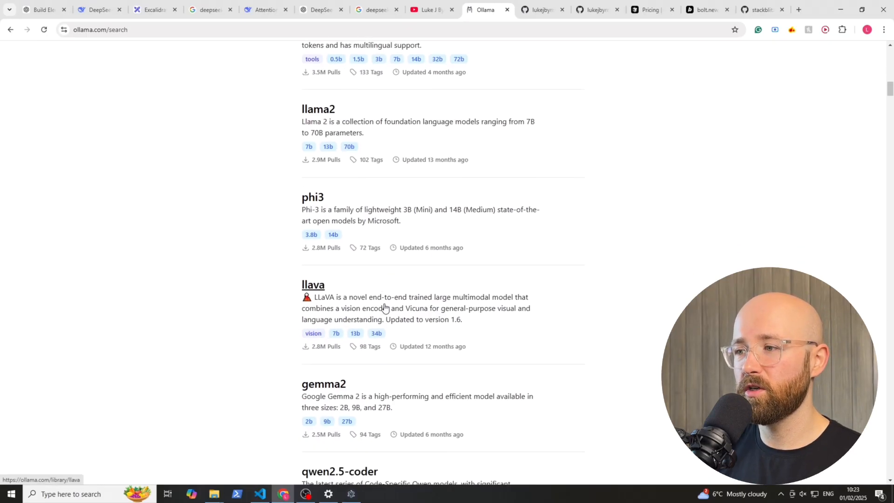
{"action": "scroll", "scroll_direction": "down", "scroll_amount": 3}
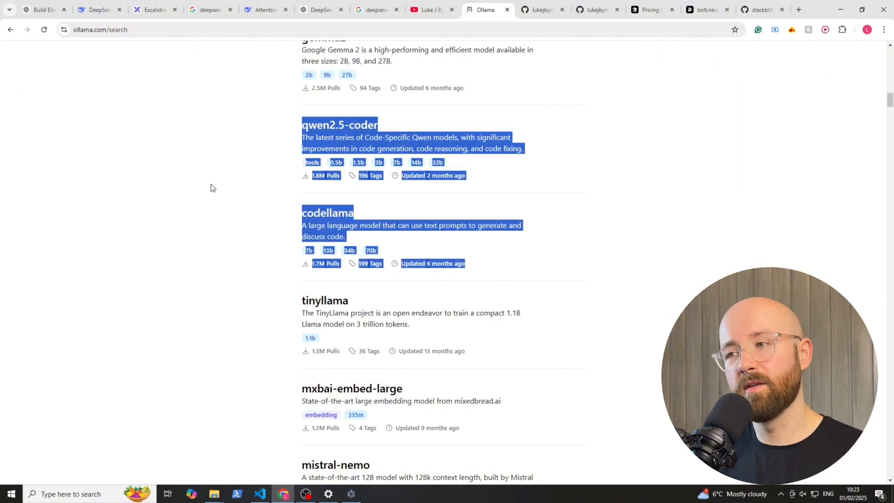
{"action": "scroll", "scroll_direction": "down", "scroll_amount": 3}
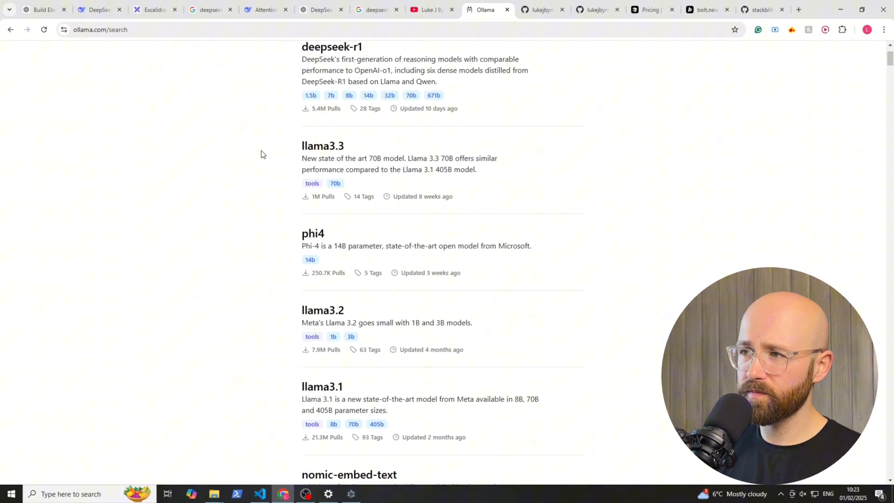
Select the 1.5b deepseek-r1 size after checking system specs, and copy its run command.
{"action": "left_click", "coordinate": [332, 47]}
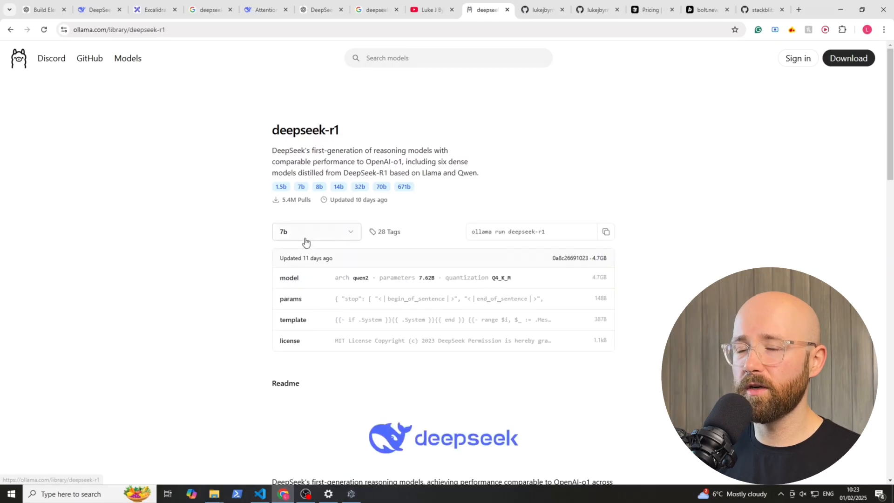
{"action": "mouse_move", "coordinate": [294, 238]}
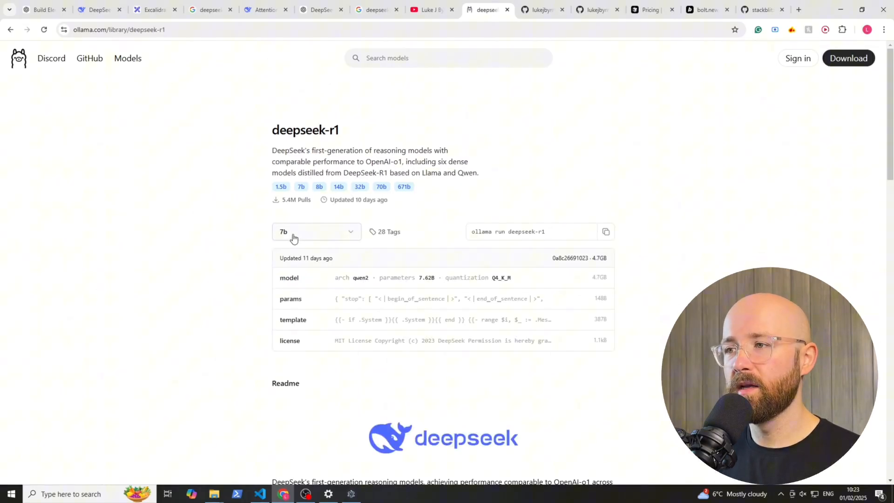
{"action": "mouse_move", "coordinate": [421, 190]}
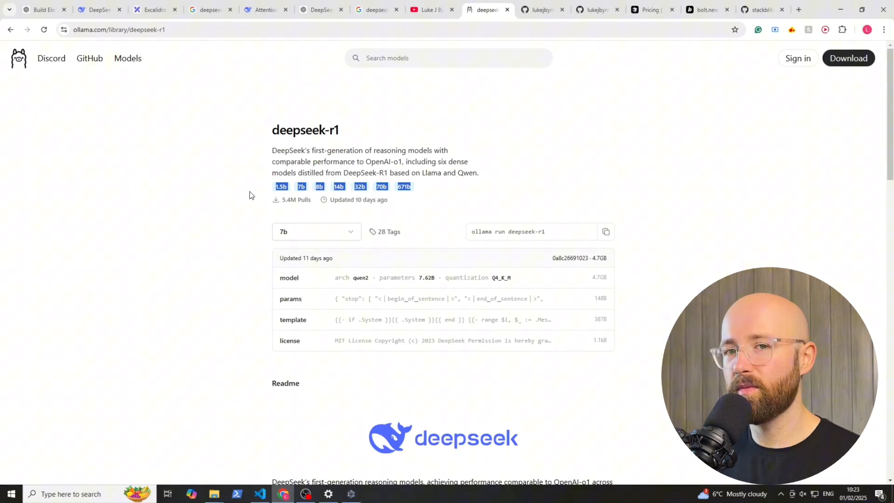
{"action": "left_click", "coordinate": [315, 231]}
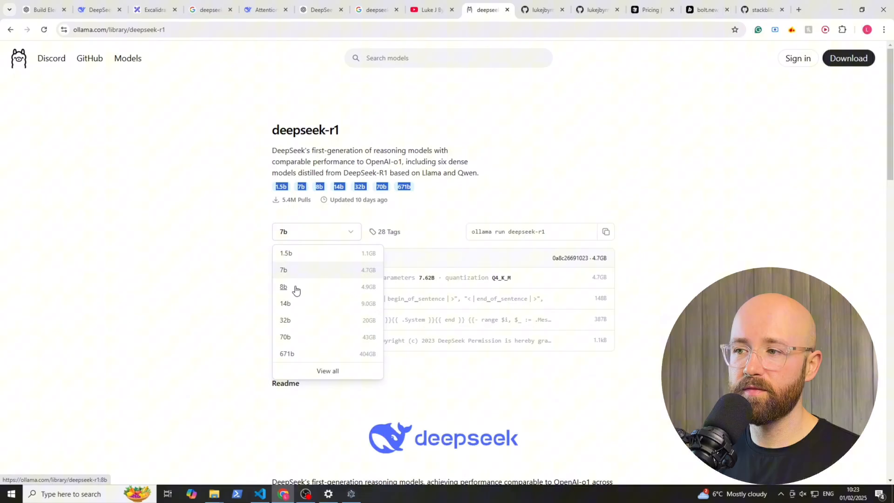
{"action": "mouse_move", "coordinate": [336, 360]}
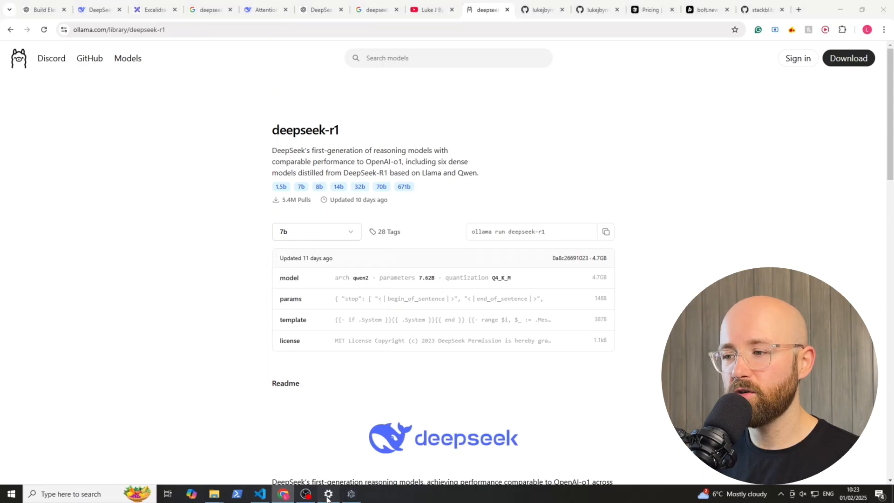
{"action": "left_click", "coordinate": [328, 494]}
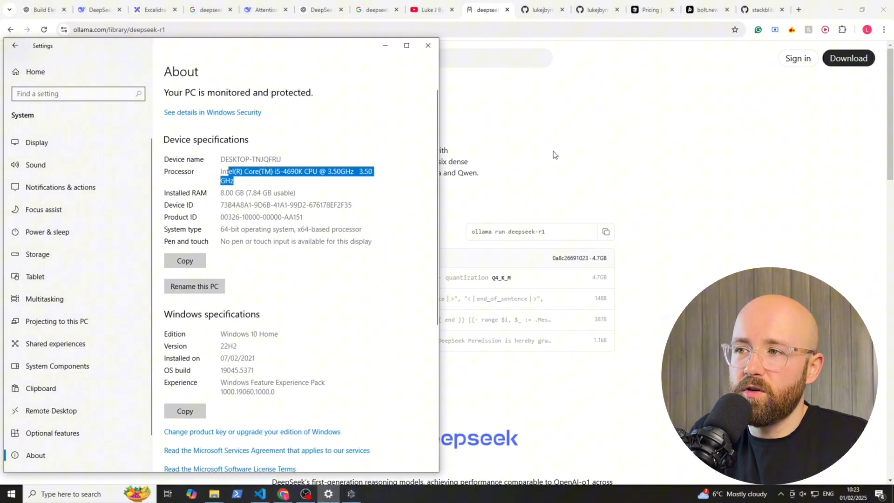
{"action": "left_click", "coordinate": [316, 232]}
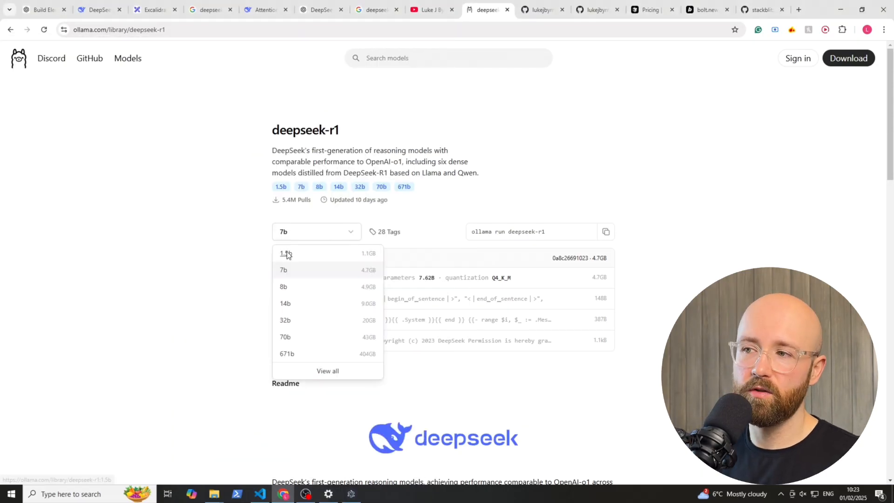
{"action": "left_click", "coordinate": [283, 254]}
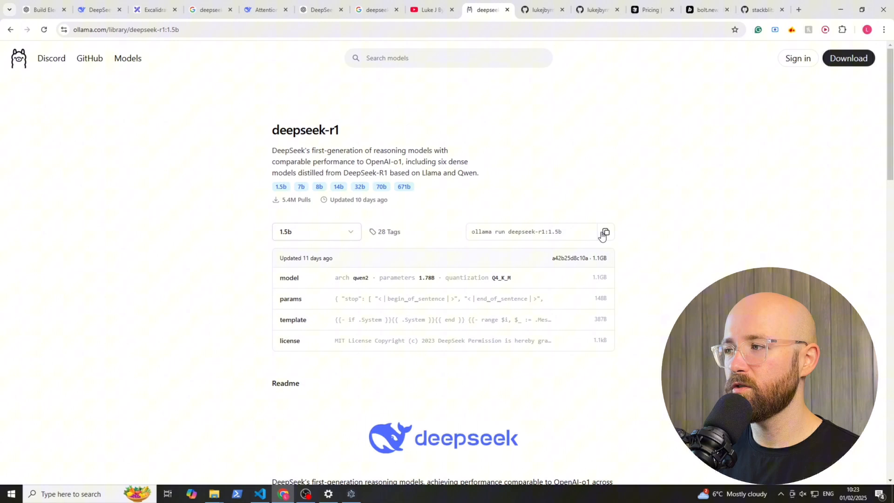
{"action": "left_click", "coordinate": [605, 232]}
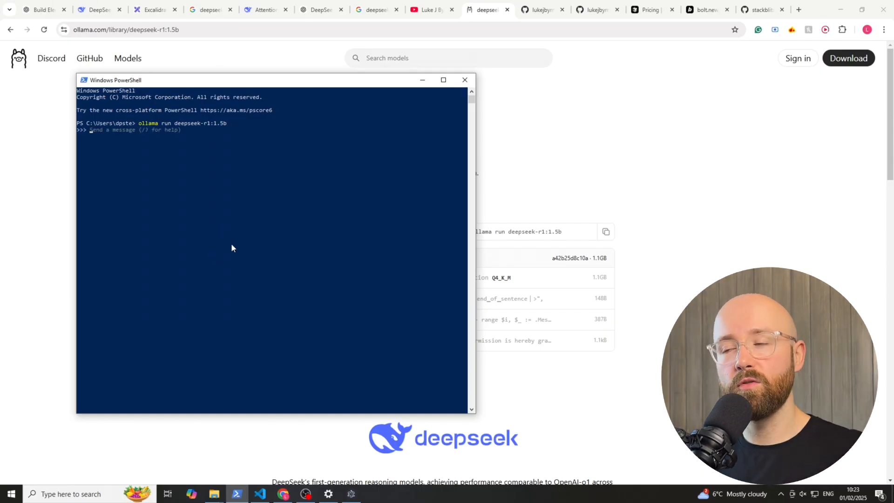
Exit the model session with /bye and relaunch ollama run deepseek-r1:1.5b.
{"action": "type", "text": "/"}
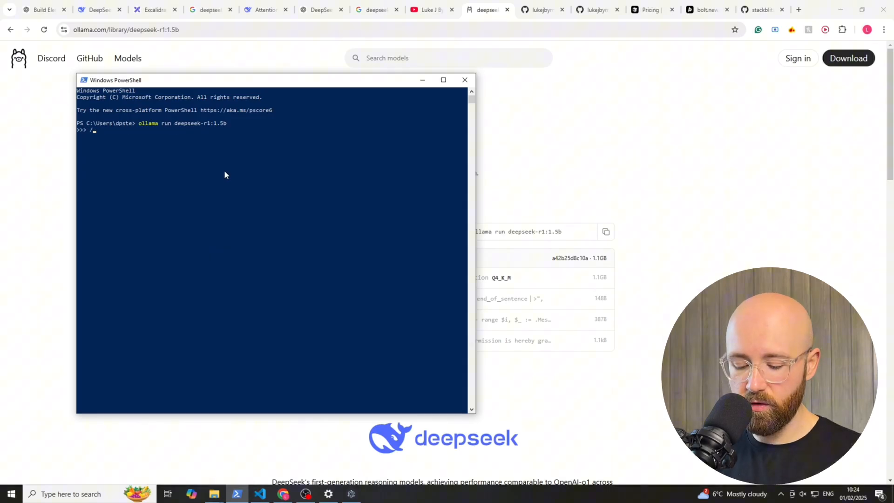
{"action": "type", "text": "/bye"}
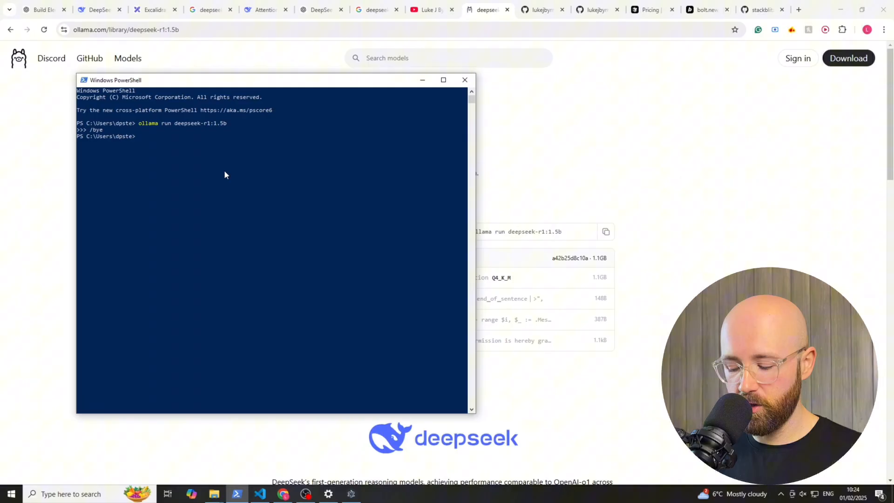
{"action": "type", "text": "ollama run deepseek-r1:1.5b"}
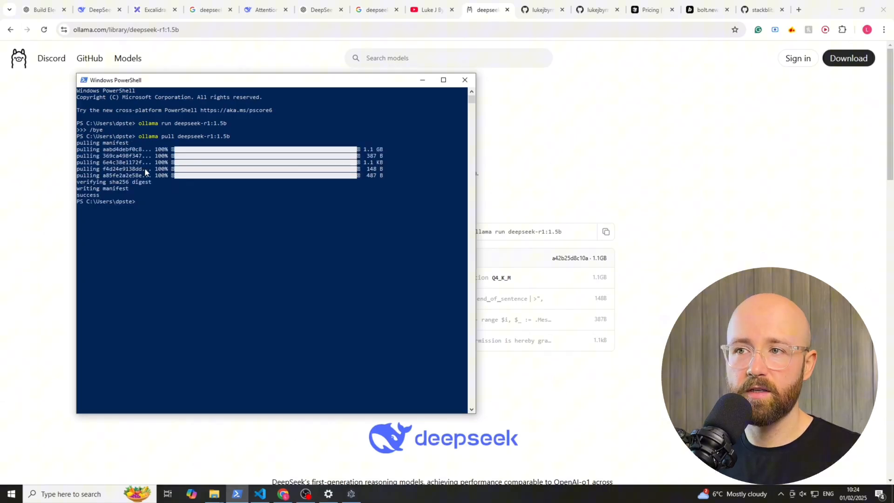
{"action": "type", "text": "ollama run deepseek-r1:1.5b"}
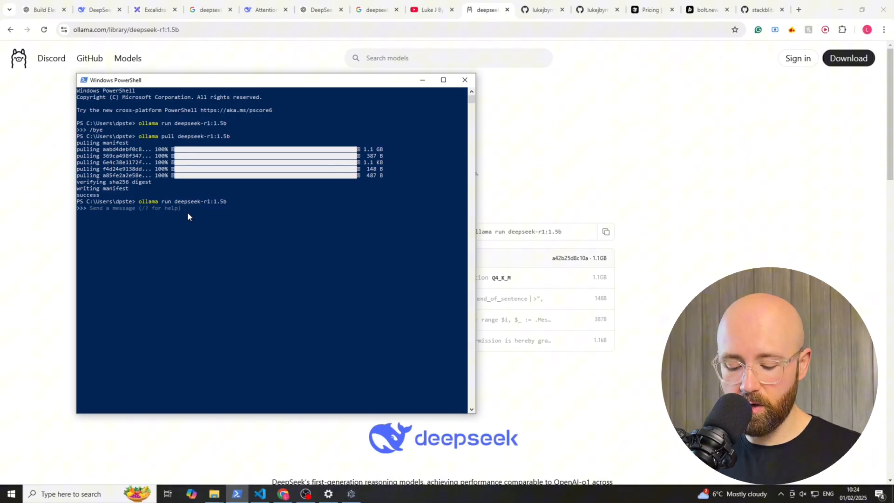
Ask the model 'hi' and 'who are you', exit, then try ollama serve.
{"action": "type", "text": "hi"}
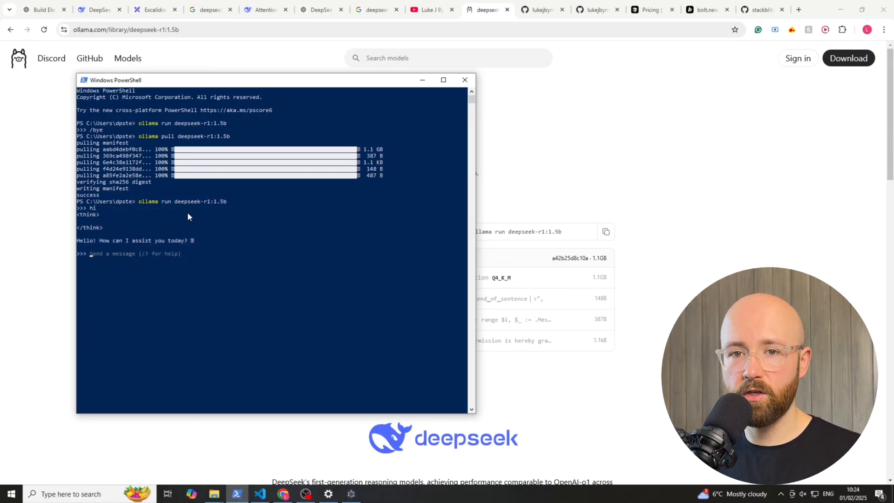
{"action": "type", "text": "who are you"}
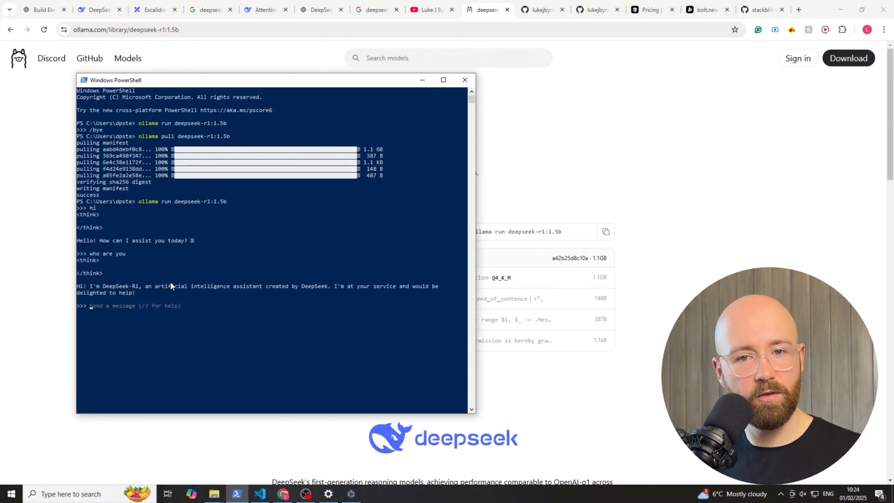
{"action": "type", "text": "/bye"}
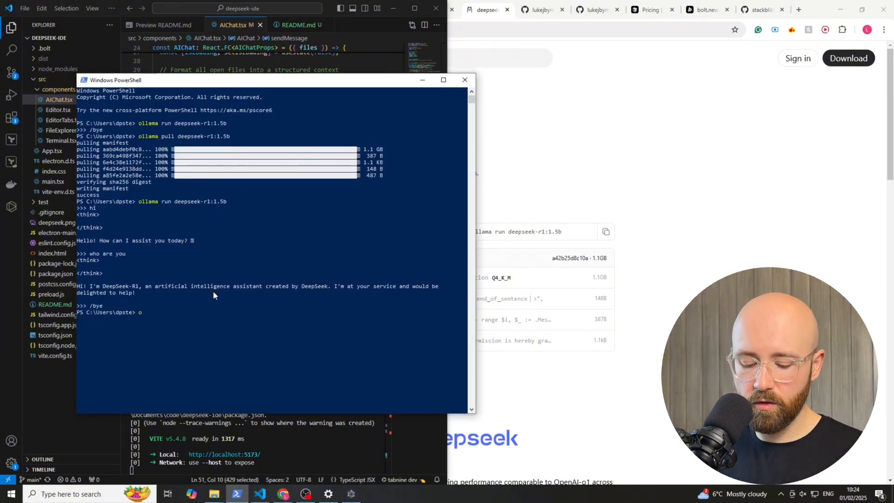
{"action": "type", "text": "ollama serve"}
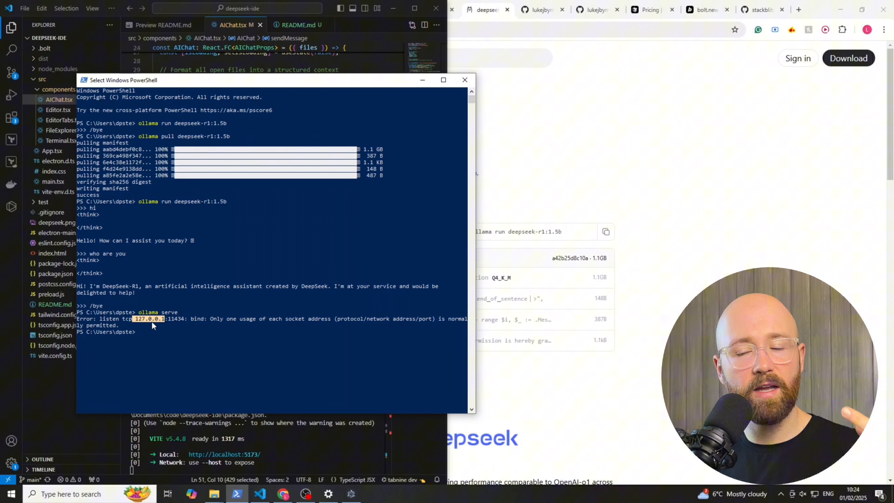
{"action": "mouse_move", "coordinate": [160, 327]}
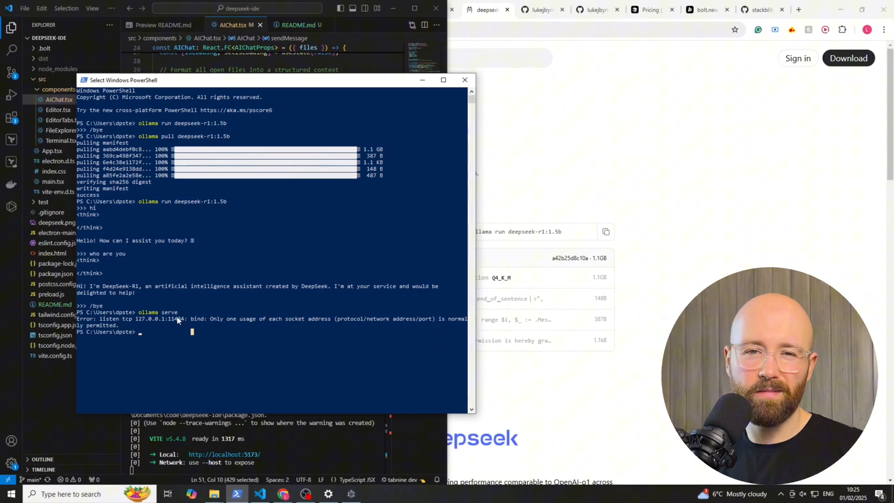
{"action": "mouse_move", "coordinate": [227, 329]}
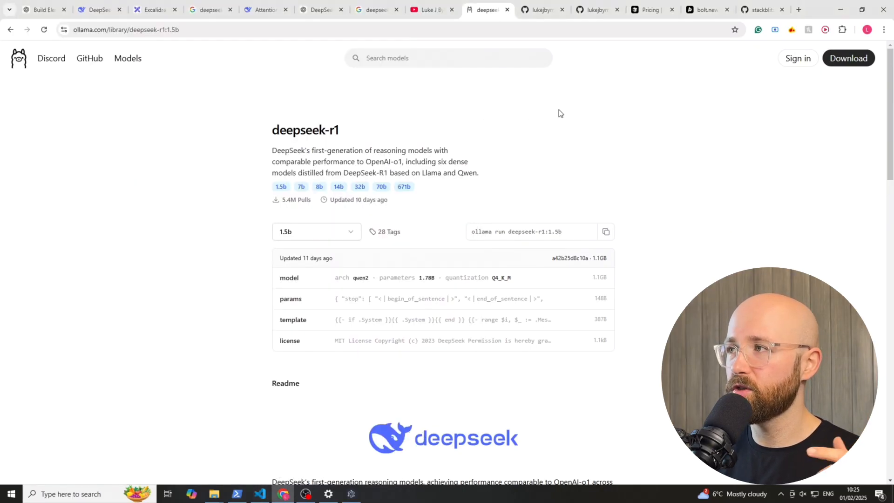
Bring up the DeepSeek IDE code in VS Code and scroll the rendered README preview.
{"action": "left_click", "coordinate": [262, 493]}
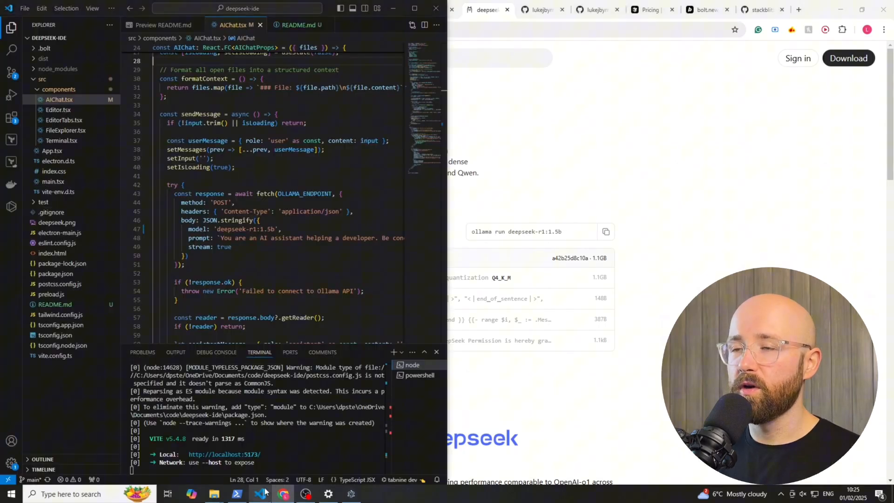
{"action": "left_click", "coordinate": [164, 25]}
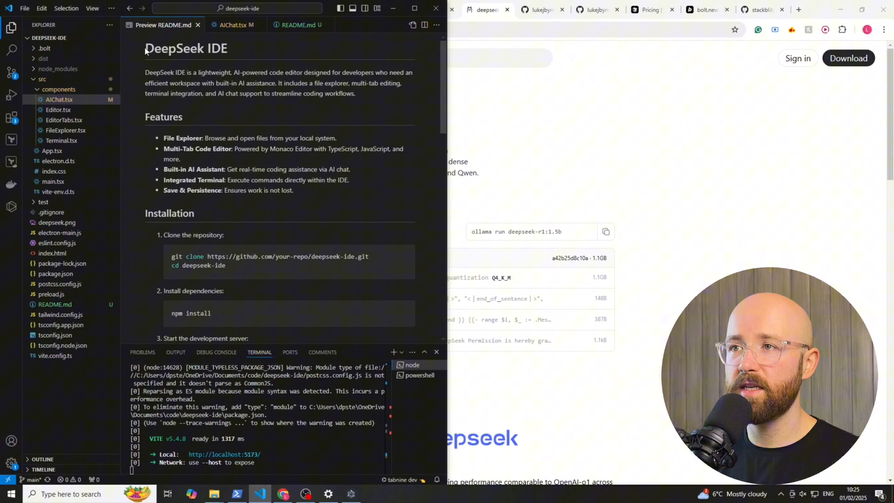
{"action": "double_click", "coordinate": [186, 48]}
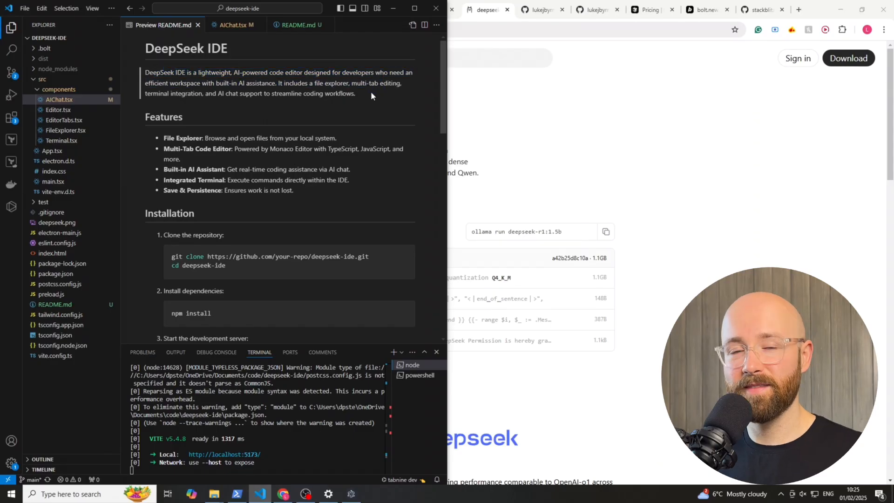
{"action": "scroll", "scroll_direction": "down", "scroll_amount": 3}
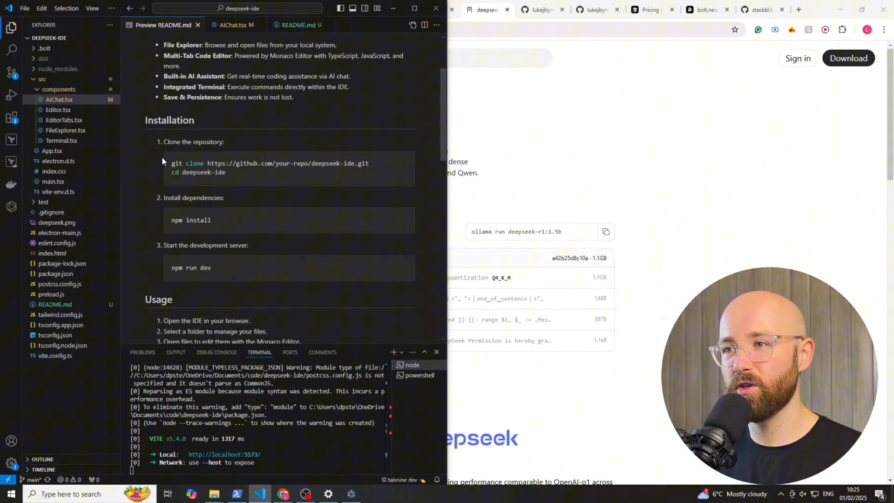
{"action": "mouse_move", "coordinate": [221, 188]}
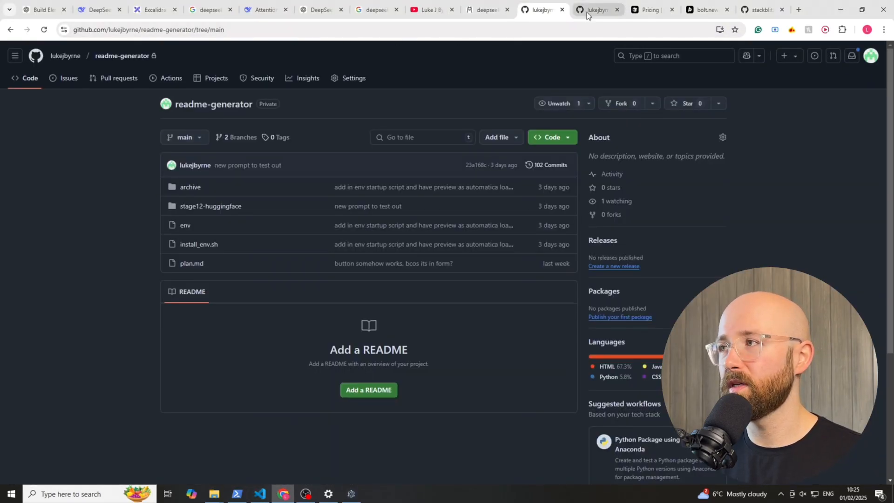
View the deepseek-ide repository's files, then return to the README-less readme-generator repo.
{"action": "left_click", "coordinate": [596, 9]}
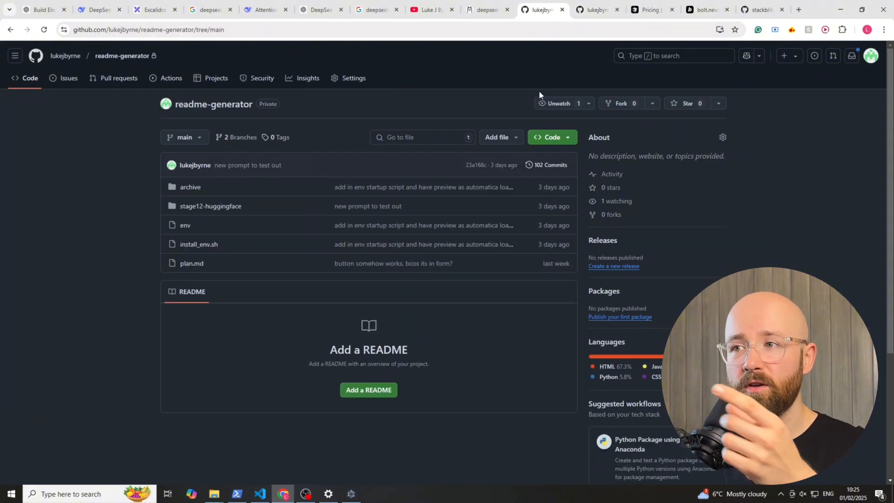
{"action": "mouse_move", "coordinate": [530, 82]}
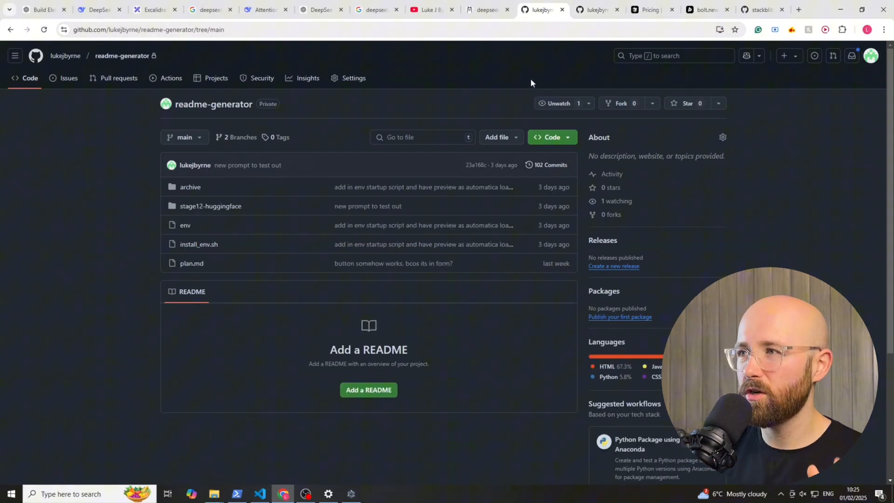
{"action": "mouse_move", "coordinate": [598, 10]}
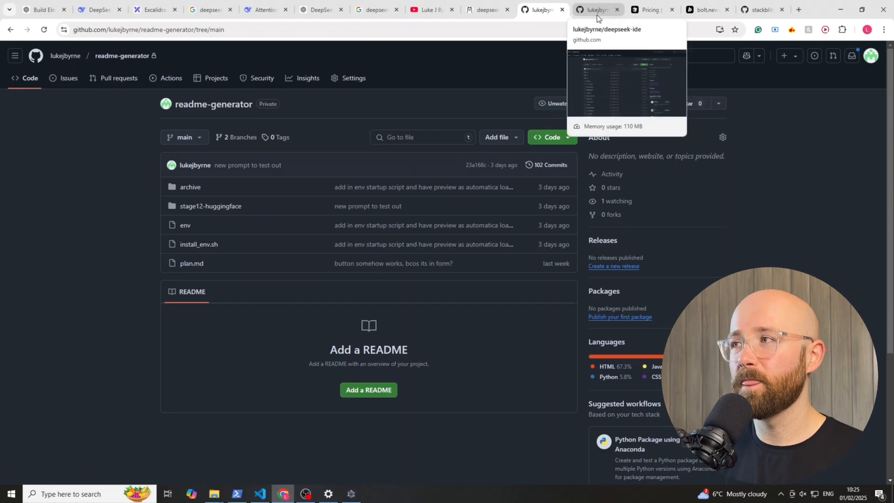
{"action": "left_click", "coordinate": [596, 9]}
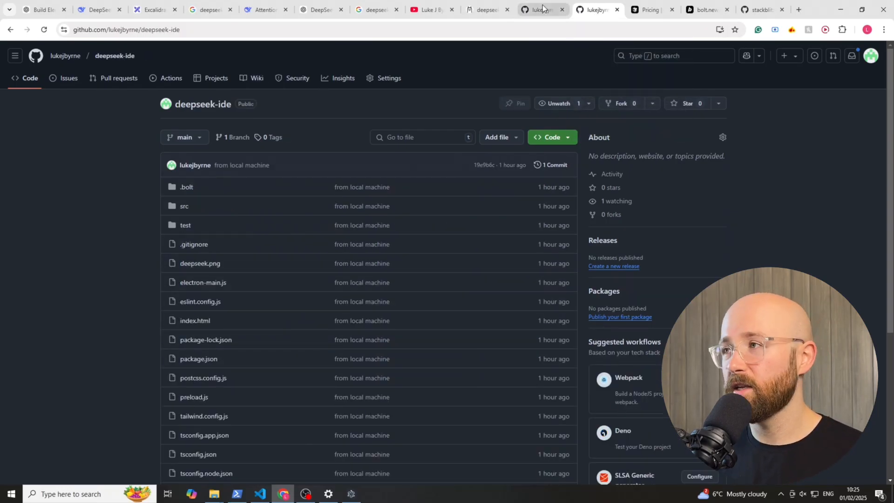
{"action": "left_click", "coordinate": [543, 10]}
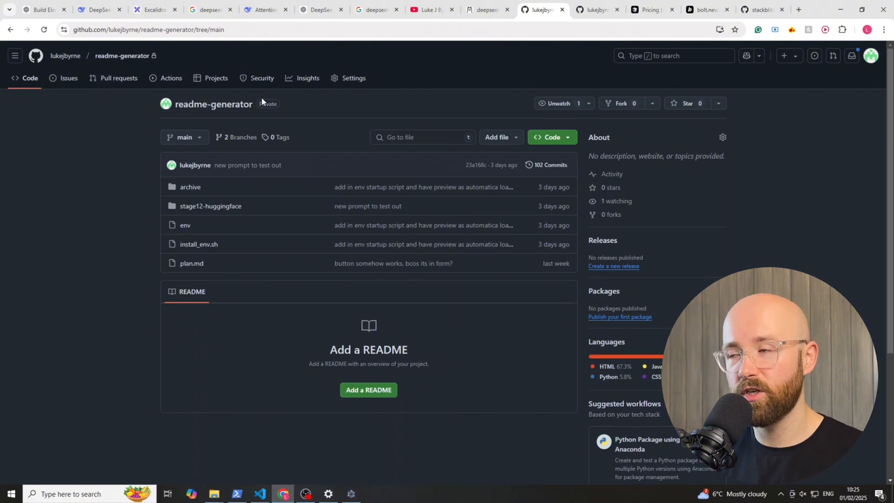
{"action": "mouse_move", "coordinate": [310, 297]}
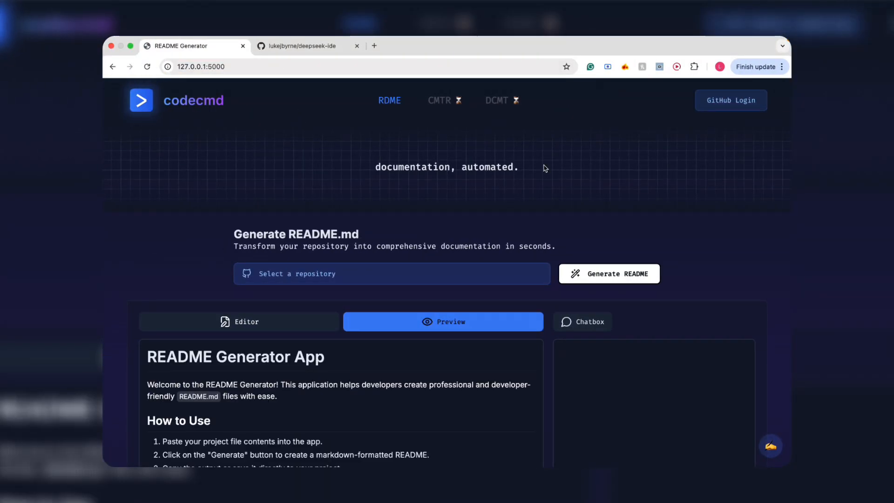
Pick the deepseek-ide repository and generate a README for it.
{"action": "left_click", "coordinate": [731, 99]}
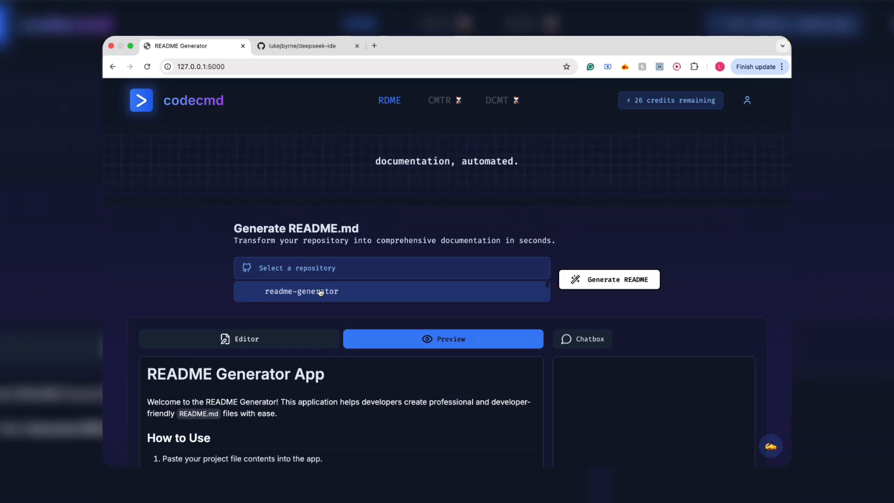
{"action": "left_click", "coordinate": [301, 292]}
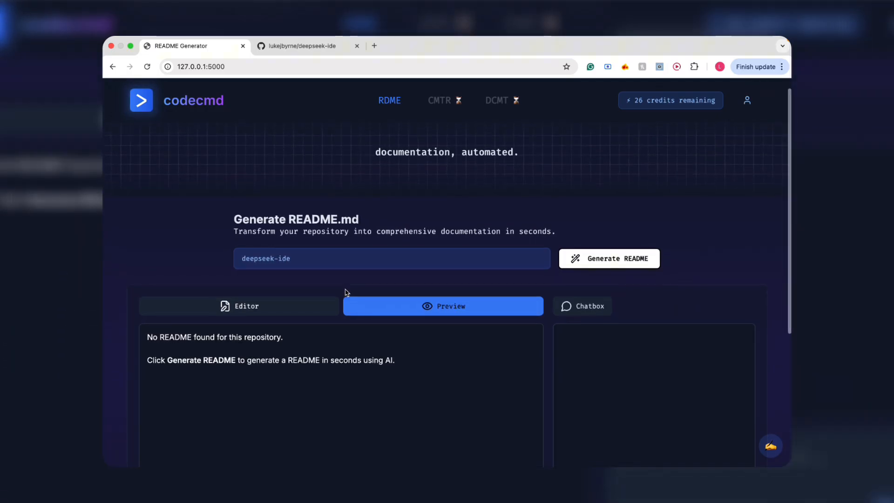
{"action": "scroll", "scroll_direction": "down", "scroll_amount": 3}
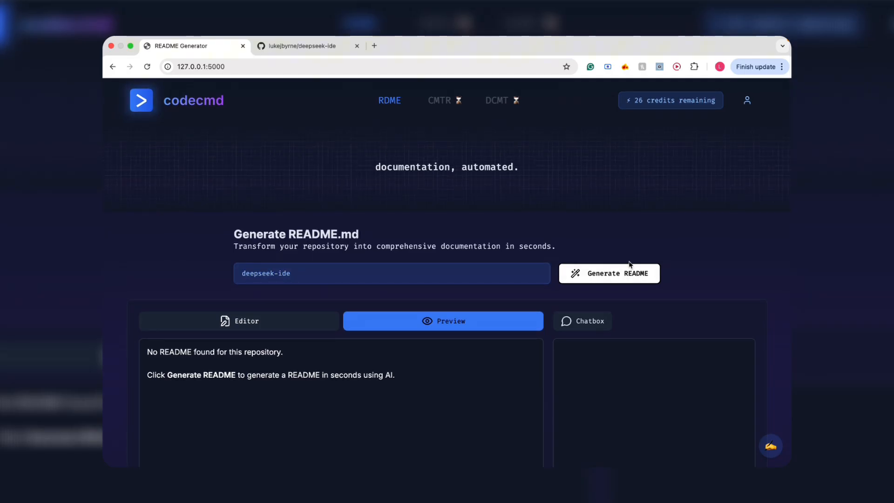
{"action": "left_click", "coordinate": [609, 274]}
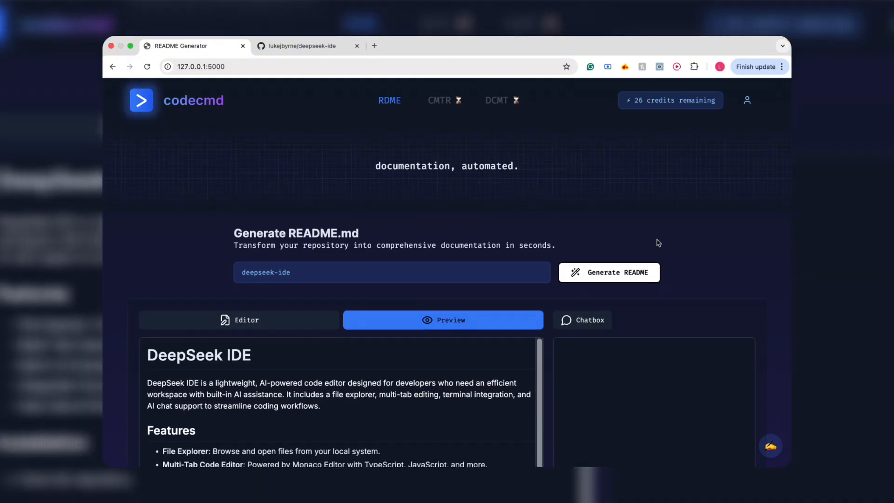
Scroll through the generated DeepSeek IDE README.
{"action": "scroll", "scroll_direction": "down", "scroll_amount": 3}
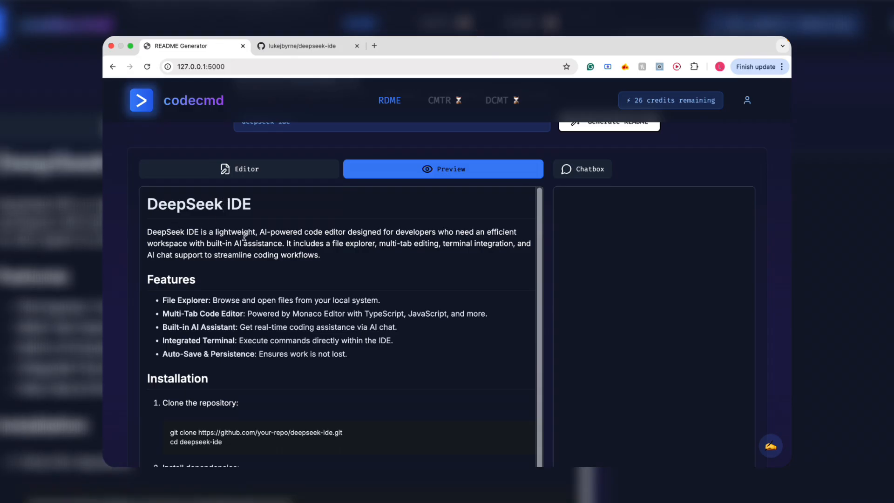
{"action": "scroll", "scroll_direction": "down", "scroll_amount": 3}
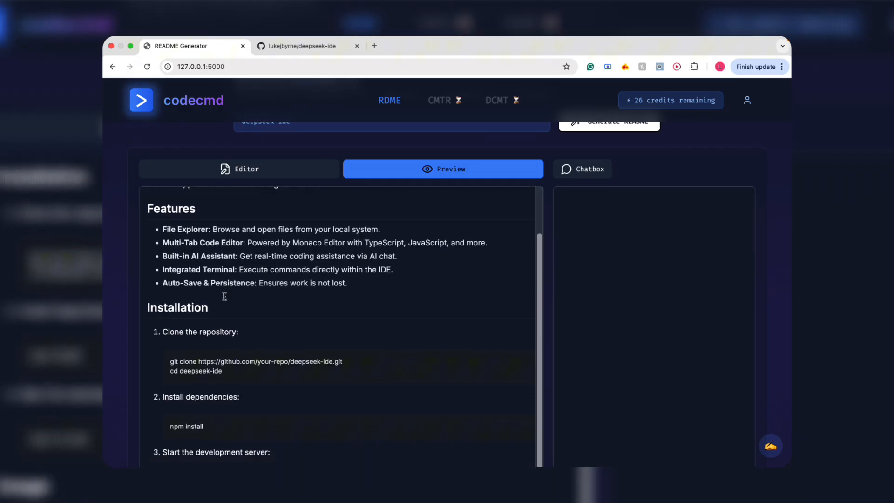
{"action": "scroll", "scroll_direction": "down", "scroll_amount": 3}
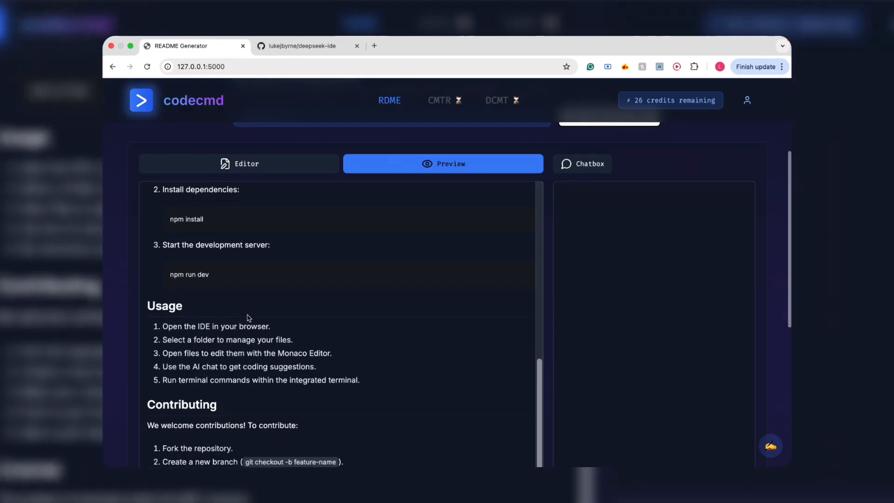
{"action": "scroll", "scroll_direction": "down", "scroll_amount": 3}
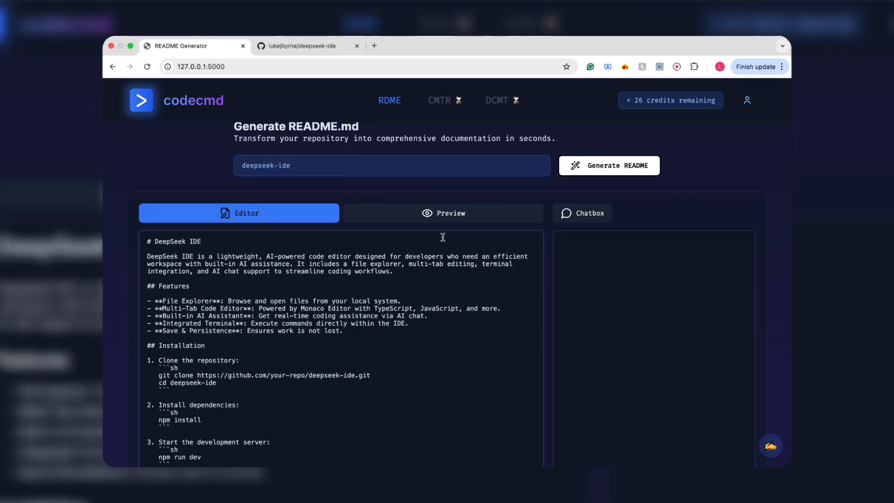
{"action": "left_click", "coordinate": [443, 213]}
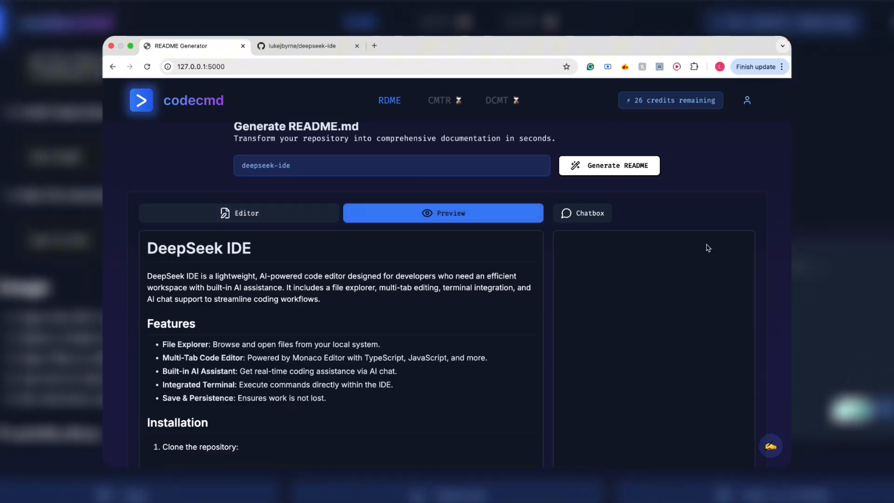
{"action": "scroll", "scroll_direction": "down", "scroll_amount": 3}
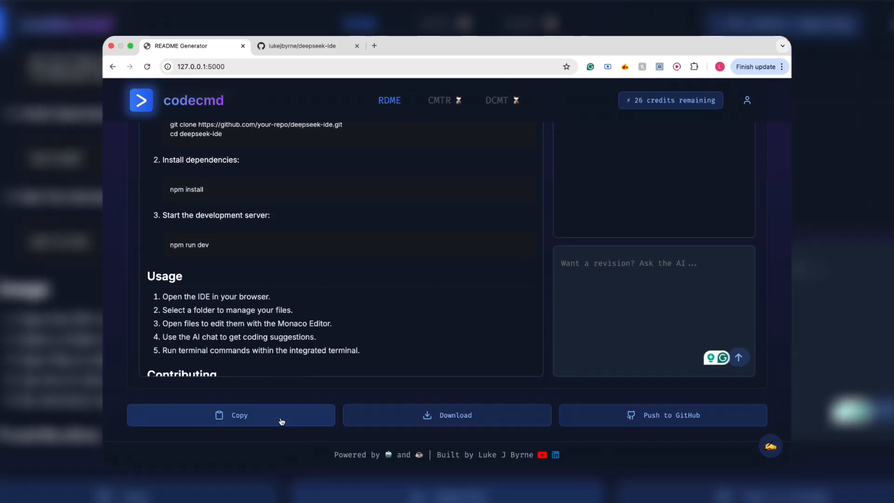
{"action": "left_click", "coordinate": [446, 415]}
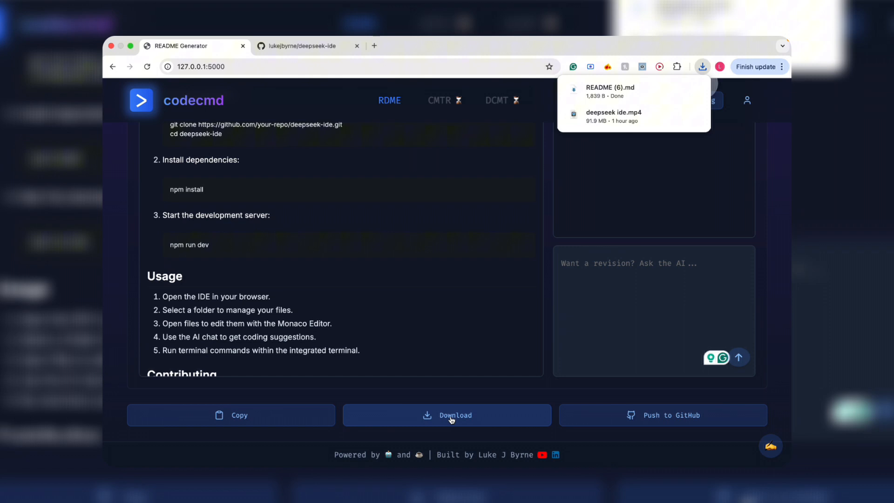
{"action": "mouse_move", "coordinate": [675, 424]}
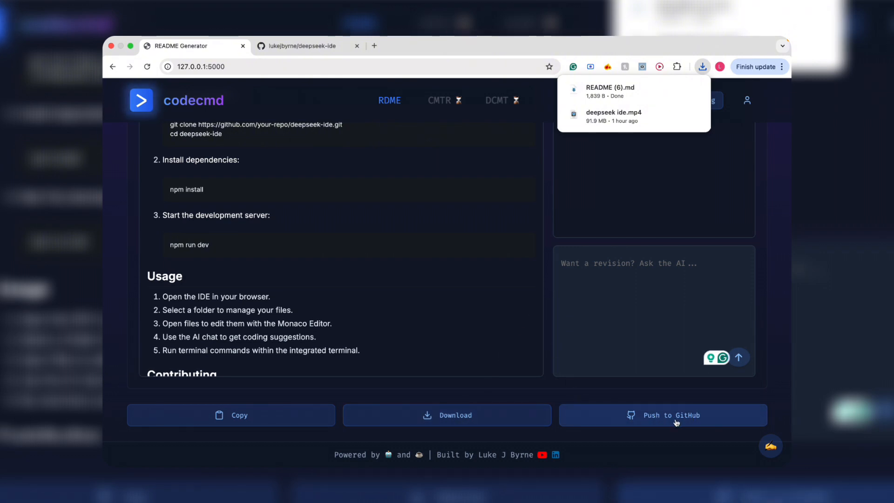
{"action": "left_click", "coordinate": [663, 415]}
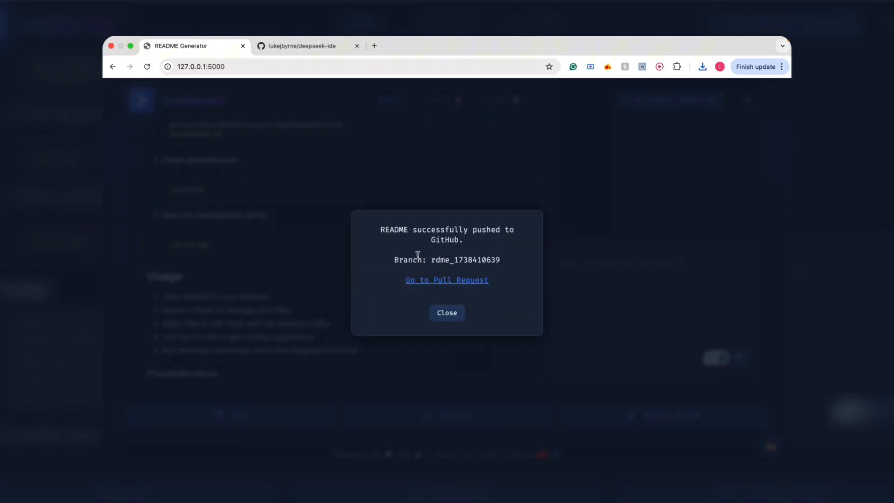
Open the Add README pull request and review its commits and conversation.
{"action": "left_click", "coordinate": [447, 280]}
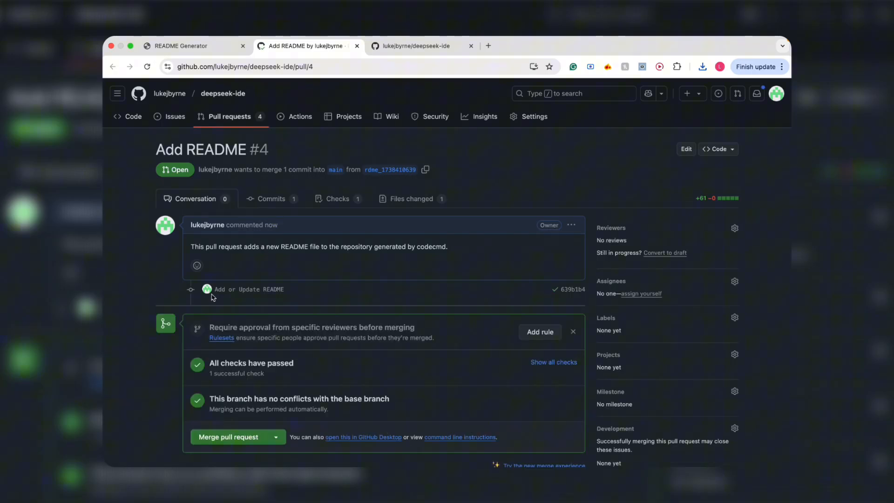
{"action": "scroll", "scroll_direction": "down", "scroll_amount": 3}
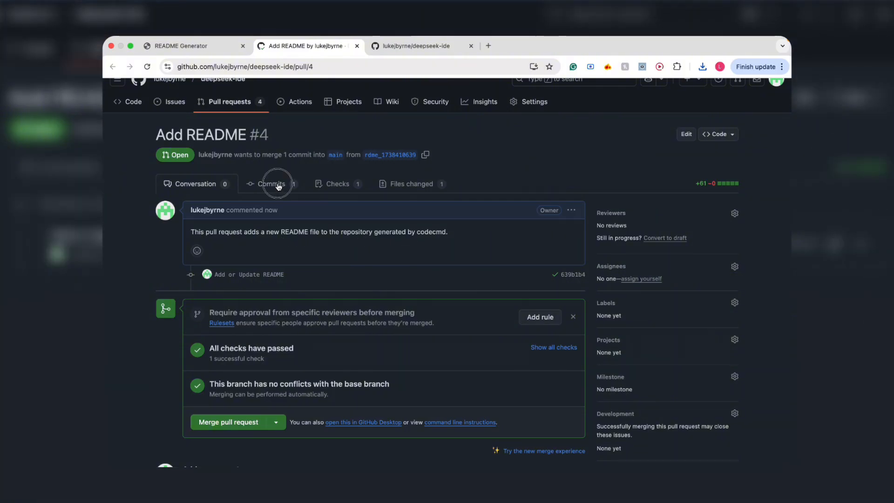
{"action": "left_click", "coordinate": [272, 184]}
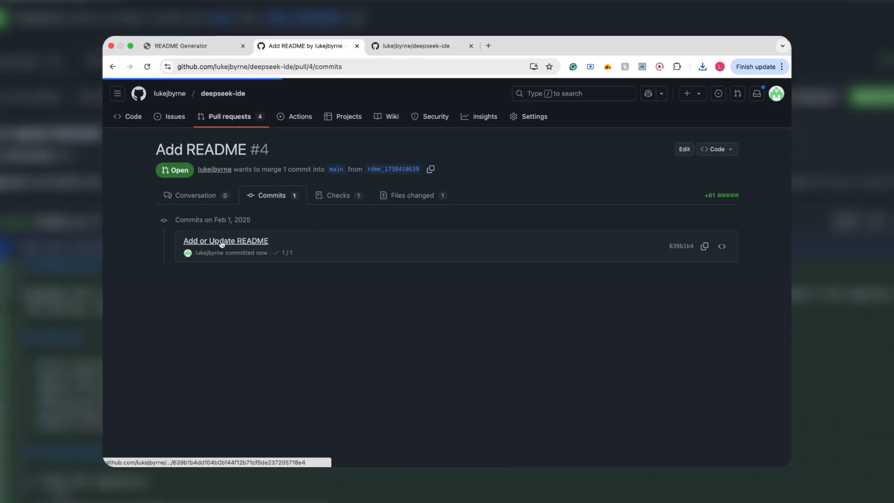
{"action": "left_click", "coordinate": [226, 241]}
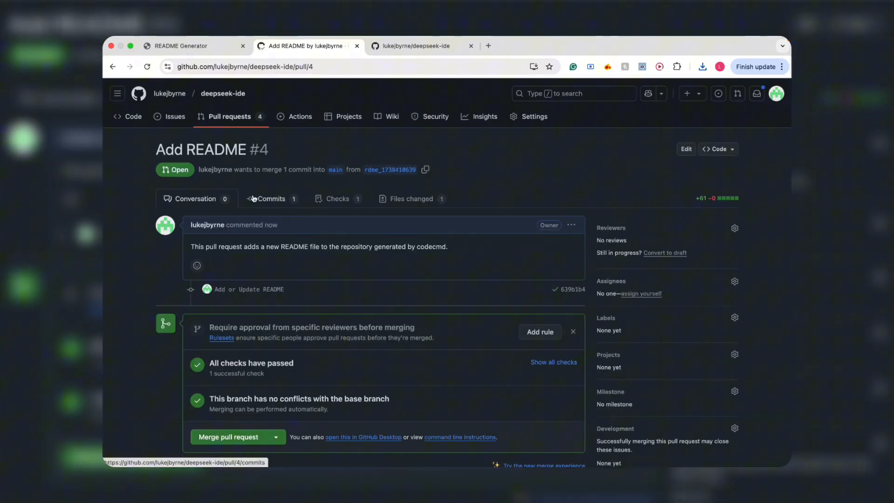
Merge the pull request into main and view the new README on the repository page.
{"action": "left_click", "coordinate": [229, 437]}
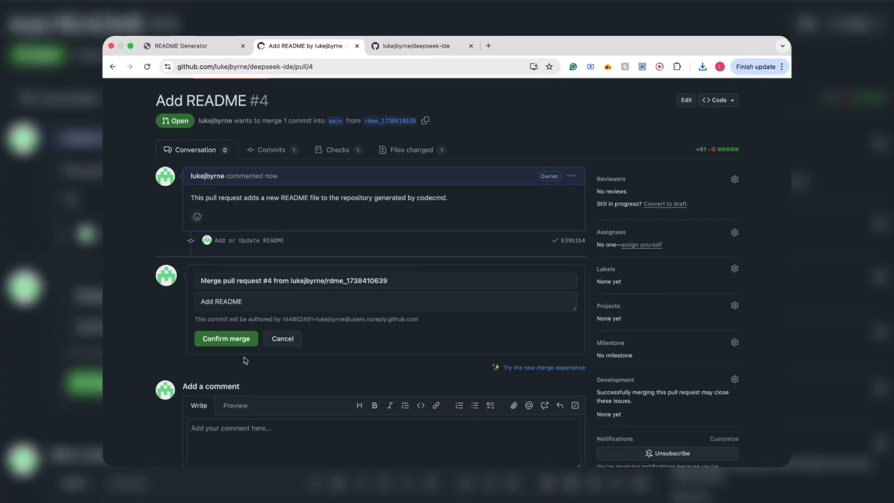
{"action": "left_click", "coordinate": [226, 338]}
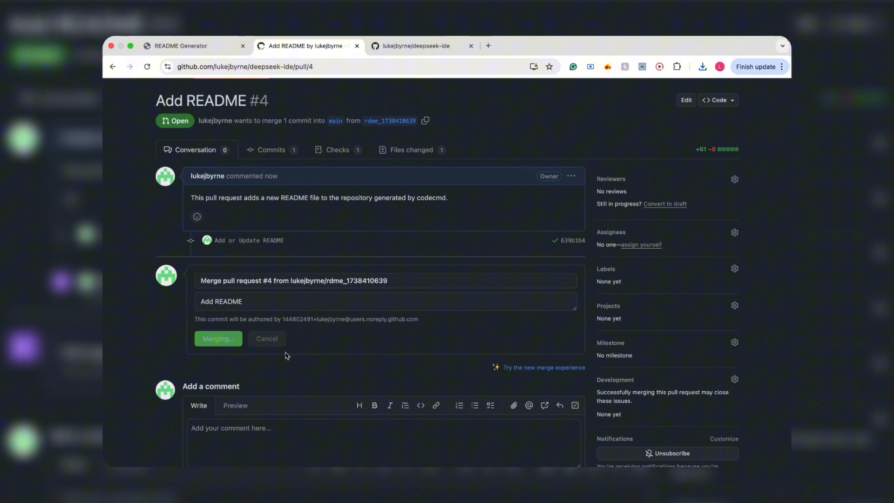
{"action": "left_click", "coordinate": [218, 338]}
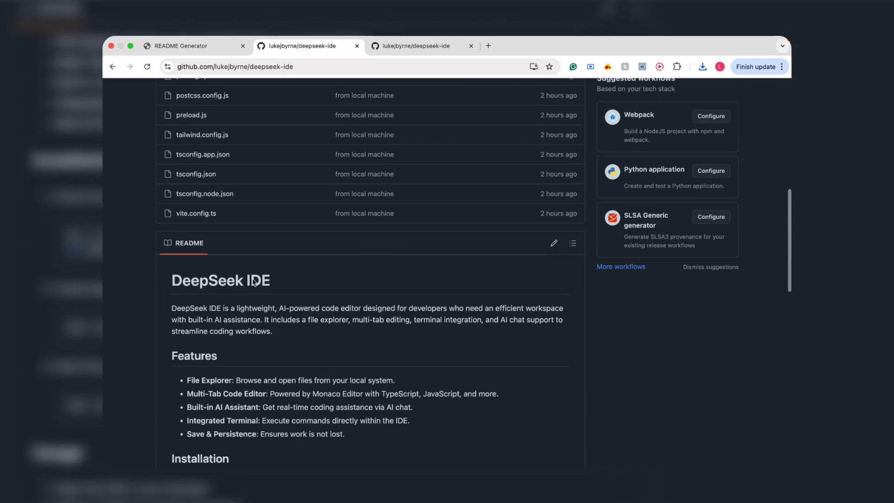
{"action": "scroll", "scroll_direction": "down", "scroll_amount": 3}
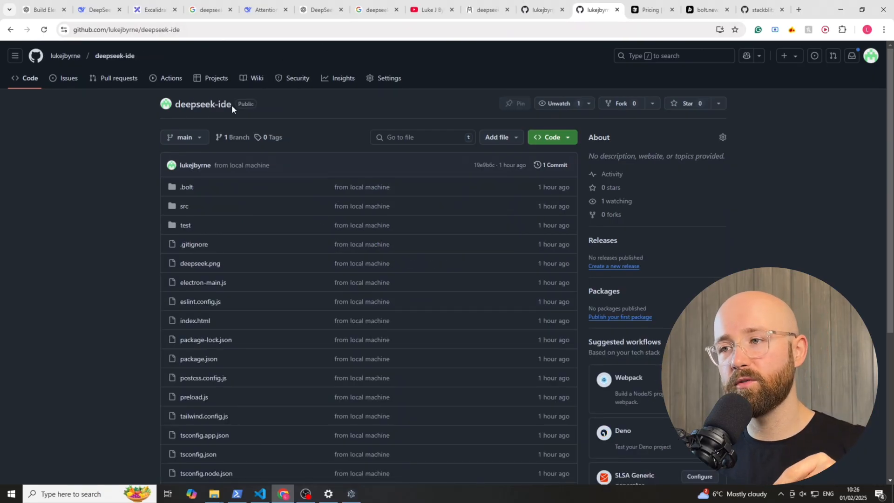
{"action": "mouse_move", "coordinate": [527, 196]}
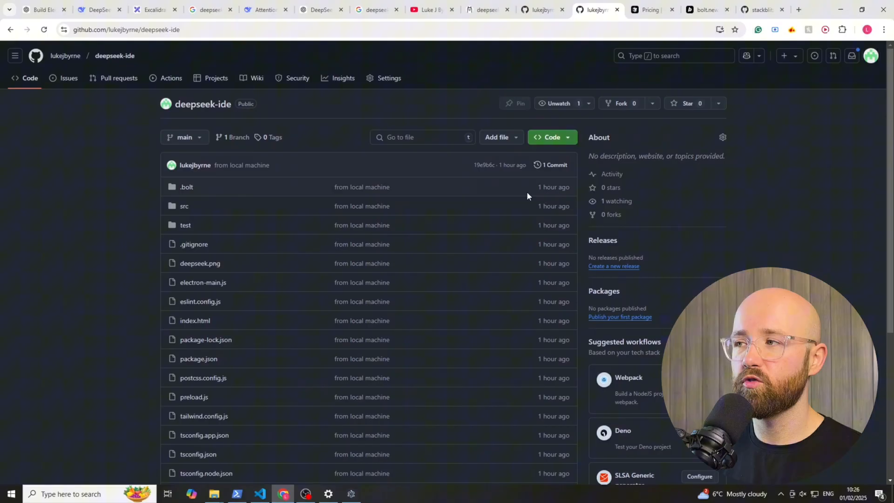
Copy the deepseek-ide repository's HTTPS clone URL from GitHub's Code menu.
{"action": "left_click", "coordinate": [552, 137]}
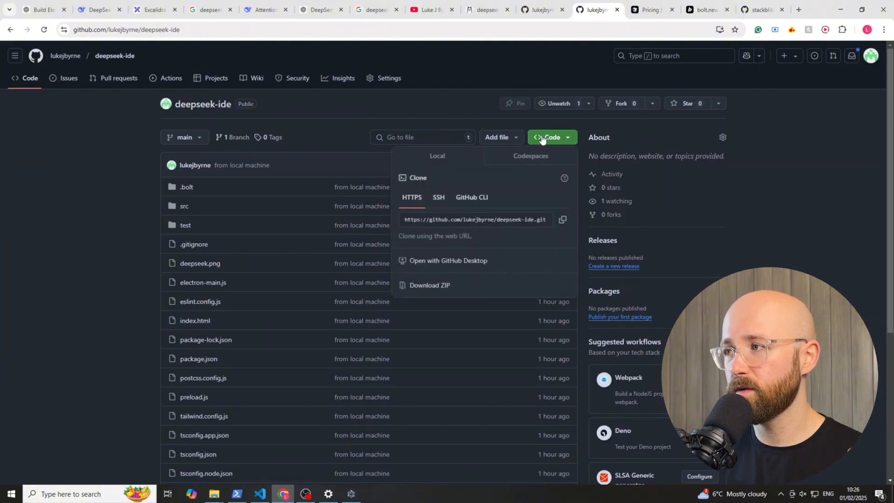
{"action": "left_click", "coordinate": [562, 219]}
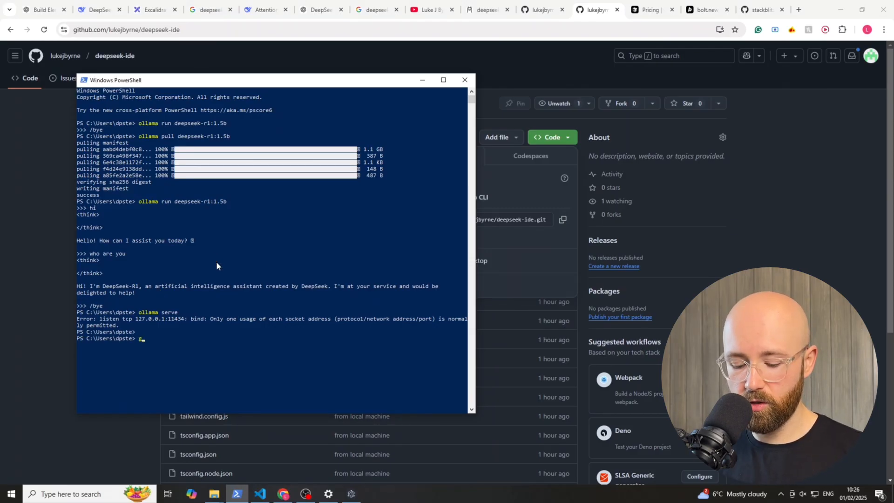
{"action": "type", "text": "git clone https://github.com/lukejbyrne/deepseek-ide.git"}
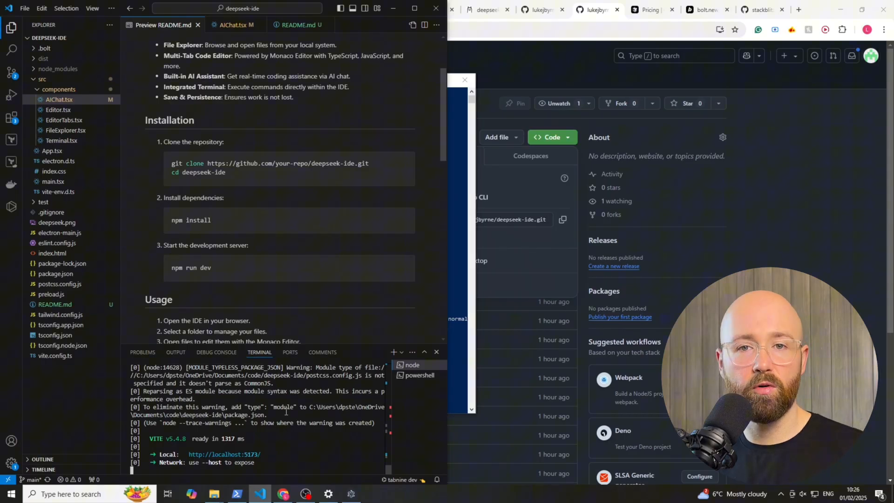
{"action": "mouse_move", "coordinate": [304, 414]}
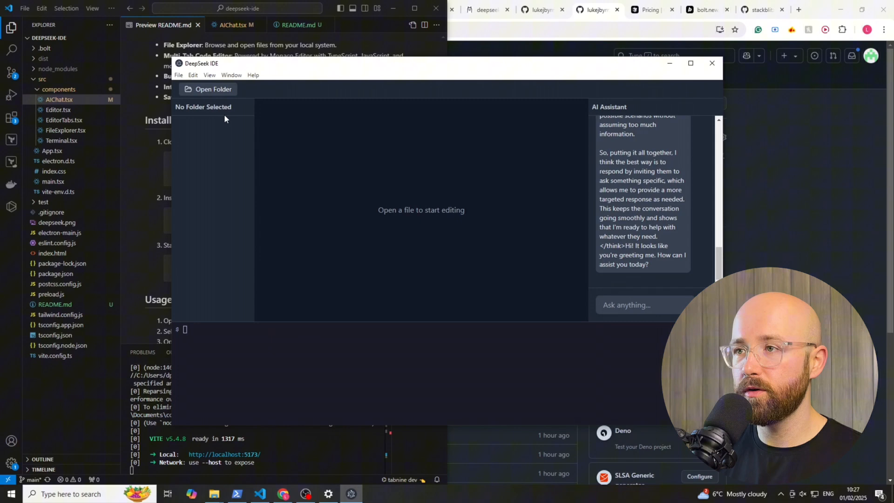
Bring up DeepSeek IDE's Open Folder picker.
{"action": "left_click", "coordinate": [213, 89]}
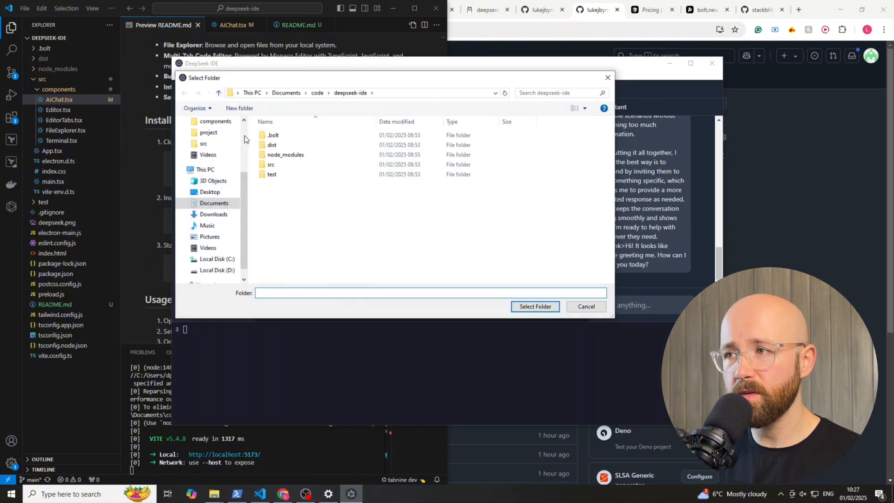
Load the test folder into DeepSeek IDE and save the asterisk-loop test.py.
{"action": "left_click", "coordinate": [272, 174]}
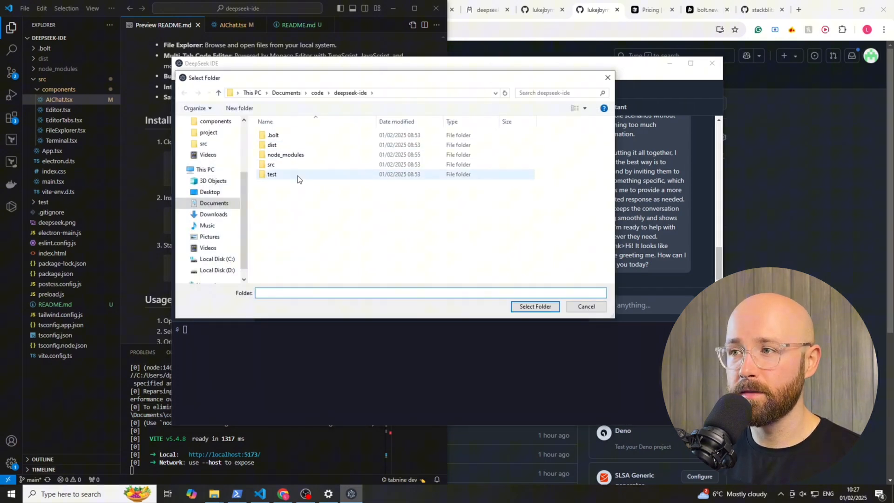
{"action": "double_click", "coordinate": [272, 174]}
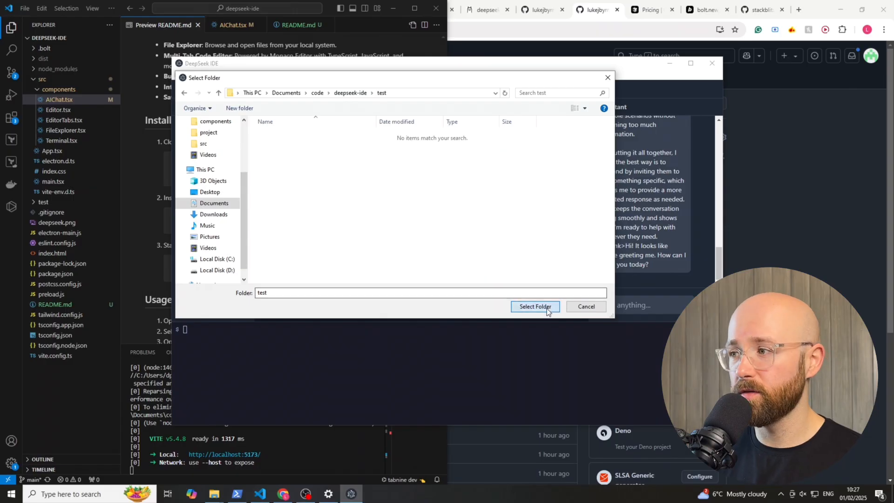
{"action": "left_click", "coordinate": [534, 306]}
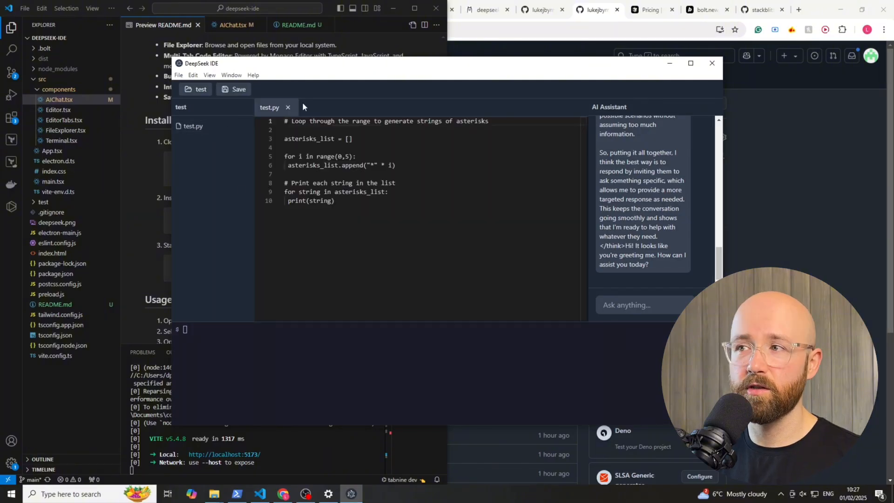
{"action": "left_click", "coordinate": [338, 201]}
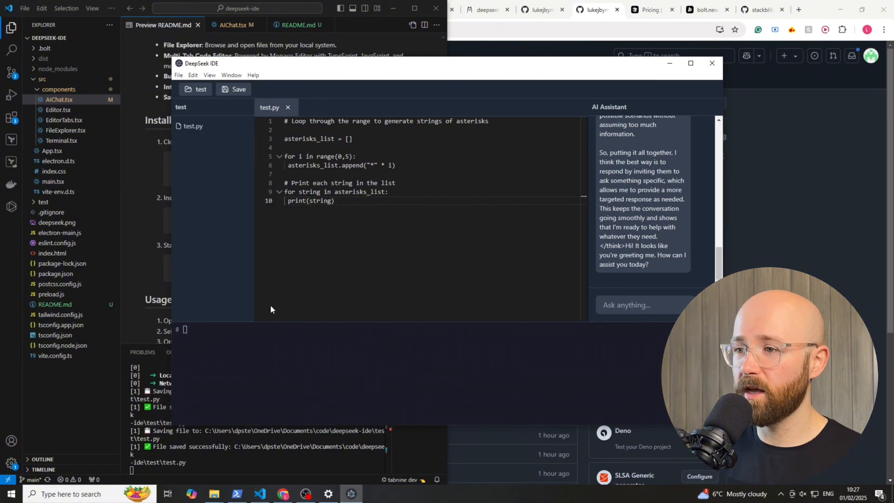
Change into the test folder and run python3 test.py to print the asterisk triangle.
{"action": "type", "text": "echo hello"}
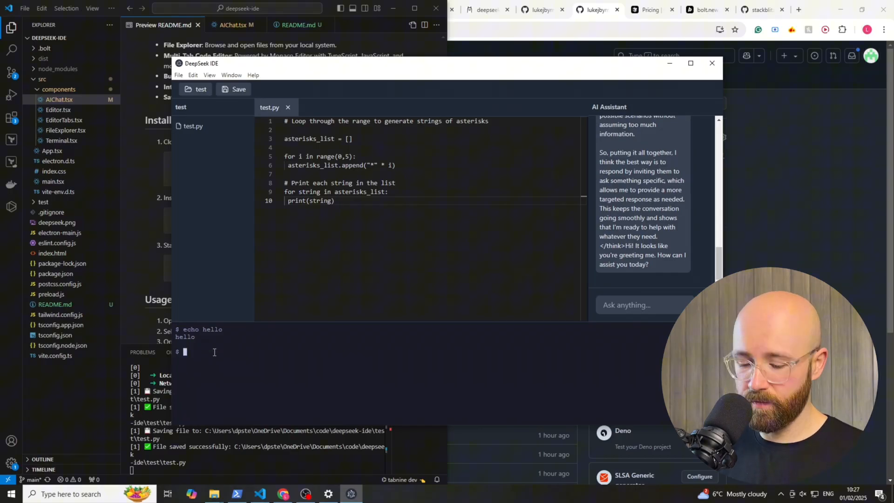
{"action": "type", "text": "python3 t"}
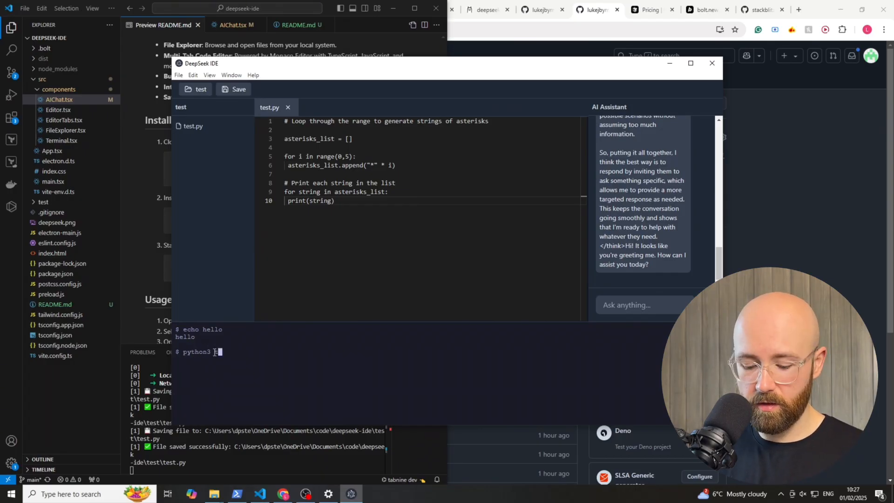
{"action": "type", "text": "cd tes"}
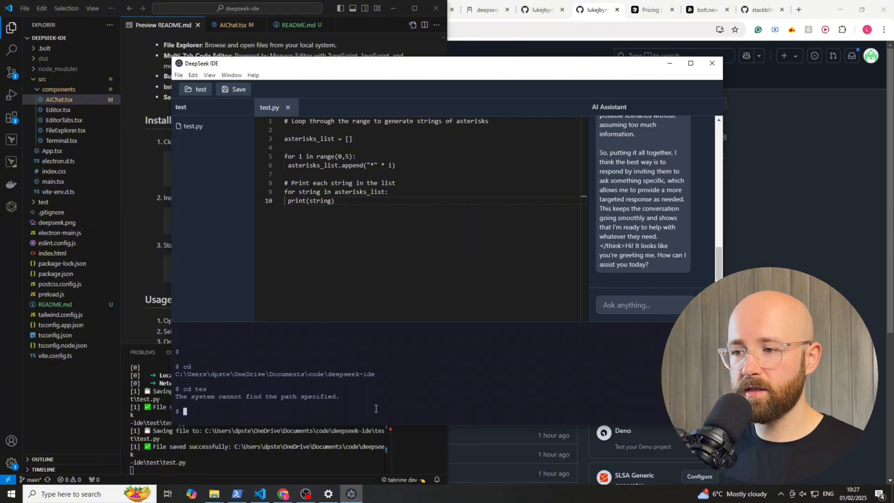
{"action": "type", "text": "cd"}
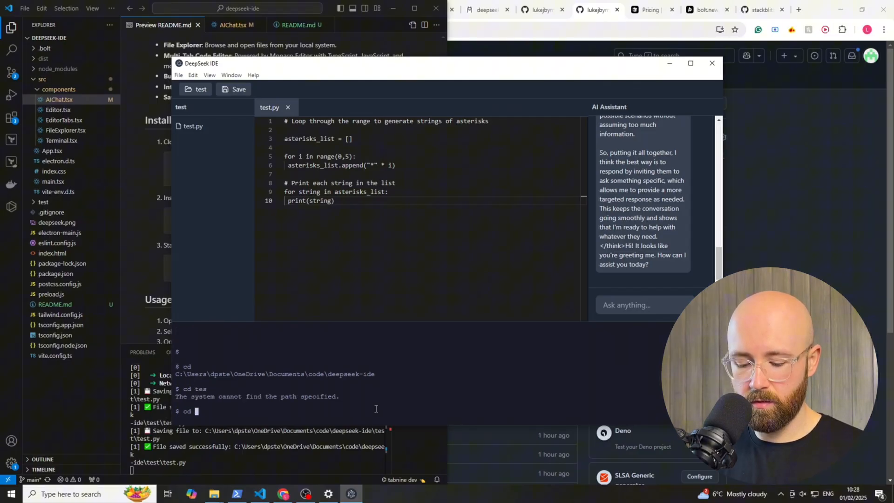
{"action": "type", "text": "test"}
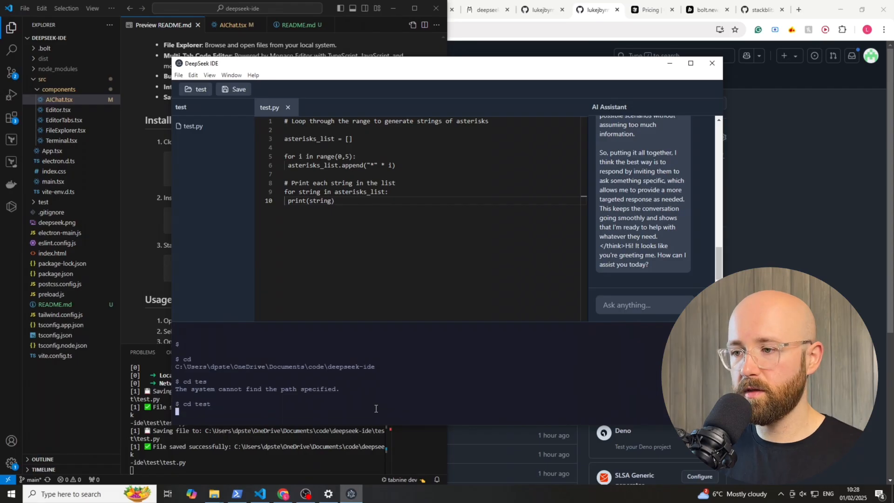
{"action": "type", "text": "c"}
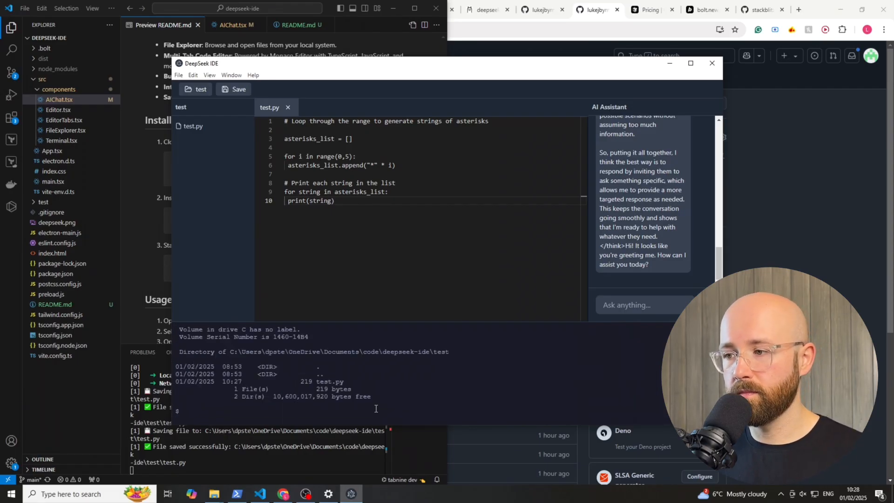
{"action": "type", "text": "python"}
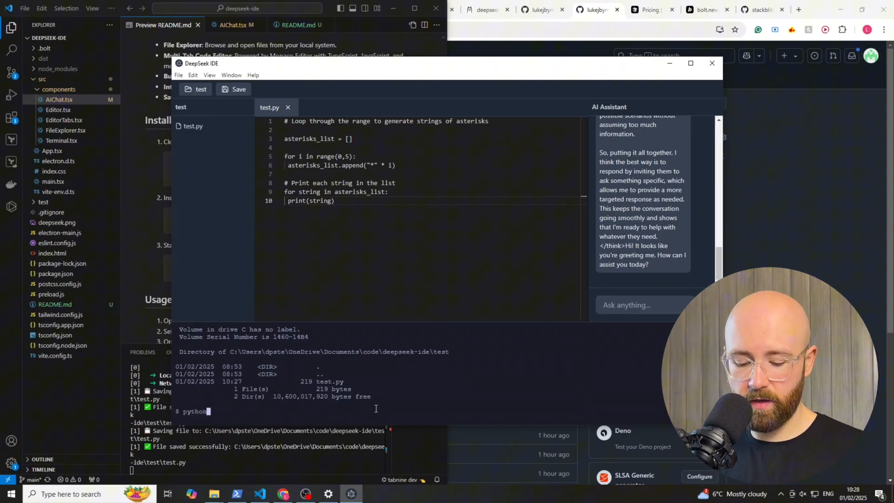
{"action": "type", "text": "3 test.py"}
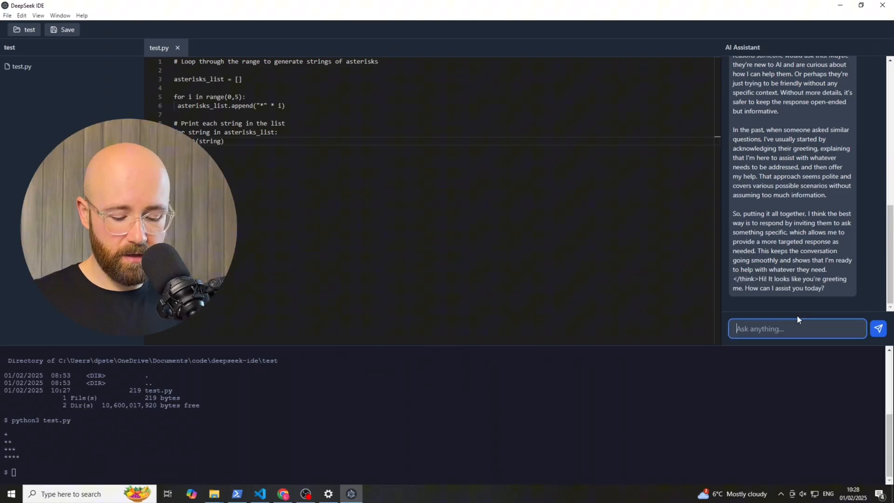
Send the AI Assistant 'please remove the comments from the code'.
{"action": "type", "text": "p"}
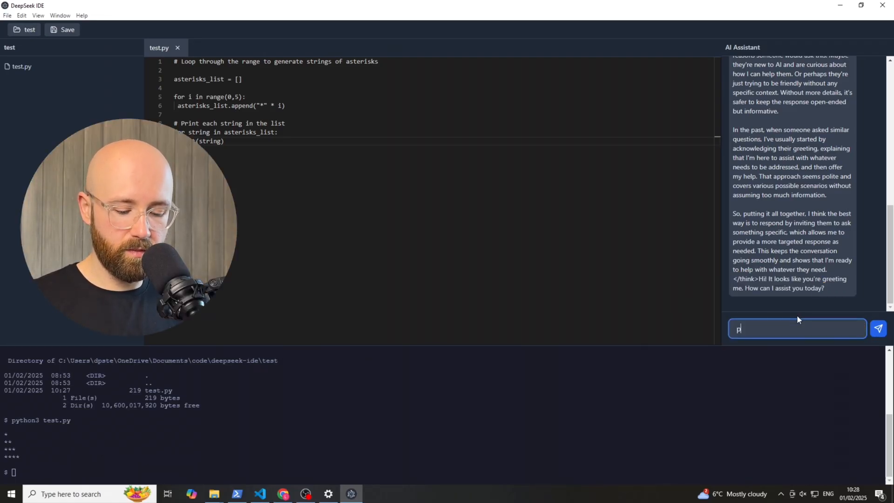
{"action": "type", "text": "lease remove the"}
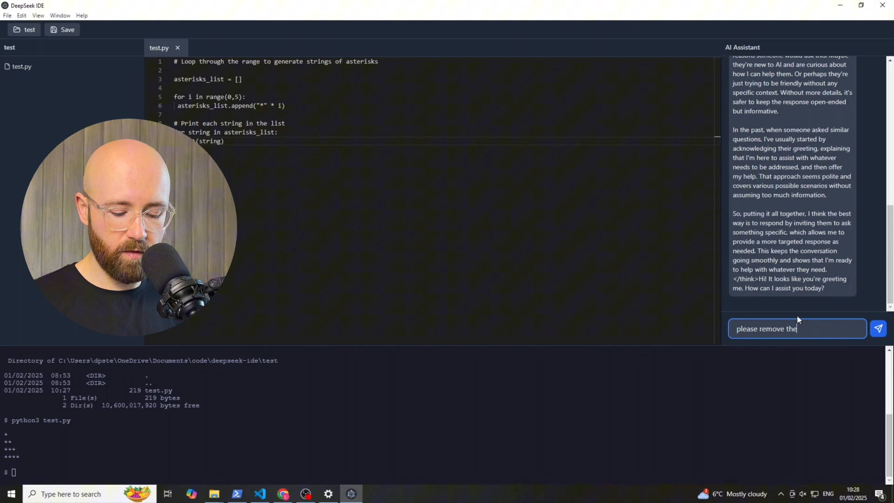
{"action": "type", "text": "comments from th"}
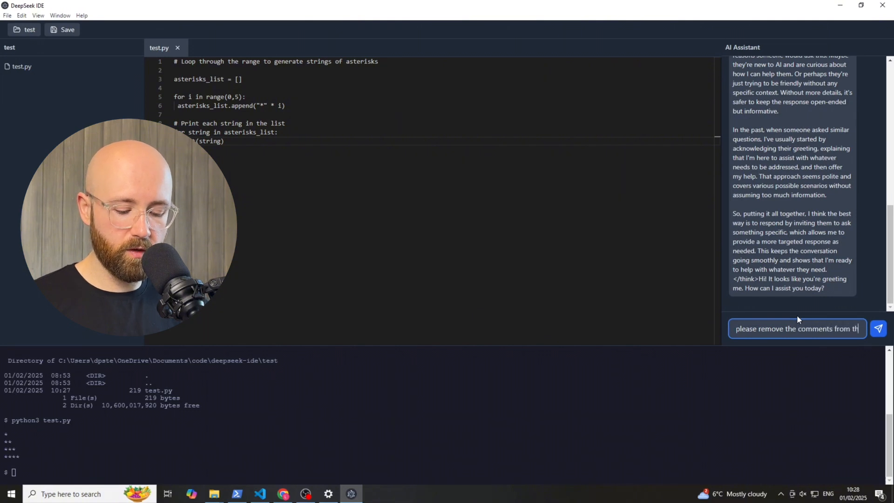
{"action": "left_click", "coordinate": [877, 328]}
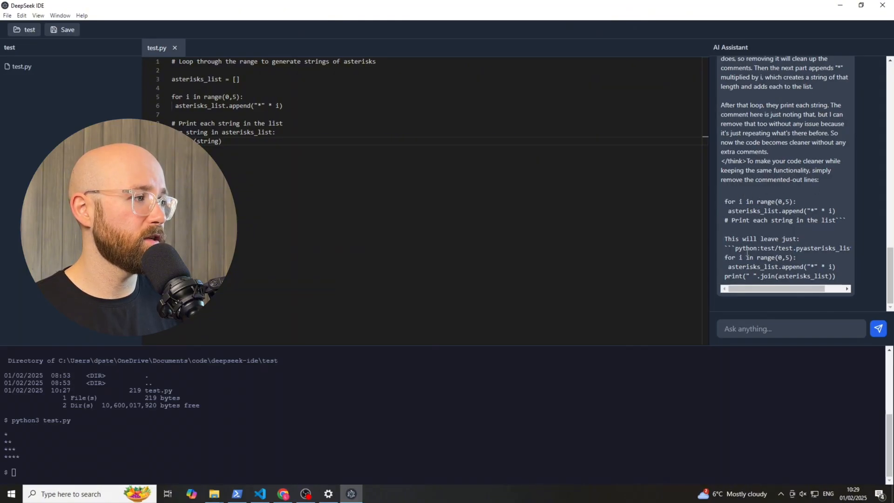
Apply the assistant's comment-free code to test.py, save, and rerun python3 test.py.
{"action": "left_click_drag", "start_coordinate": [730, 248], "coordinate": [801, 257]}
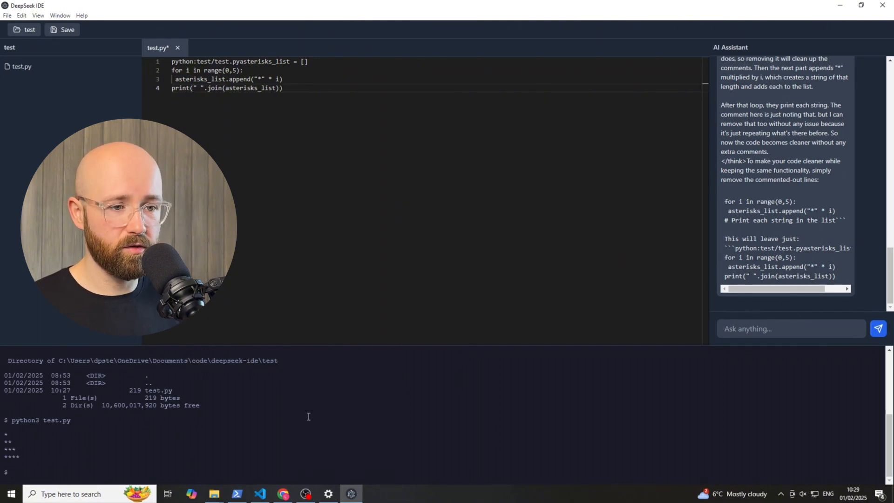
{"action": "type", "text": "pyhon3 test."}
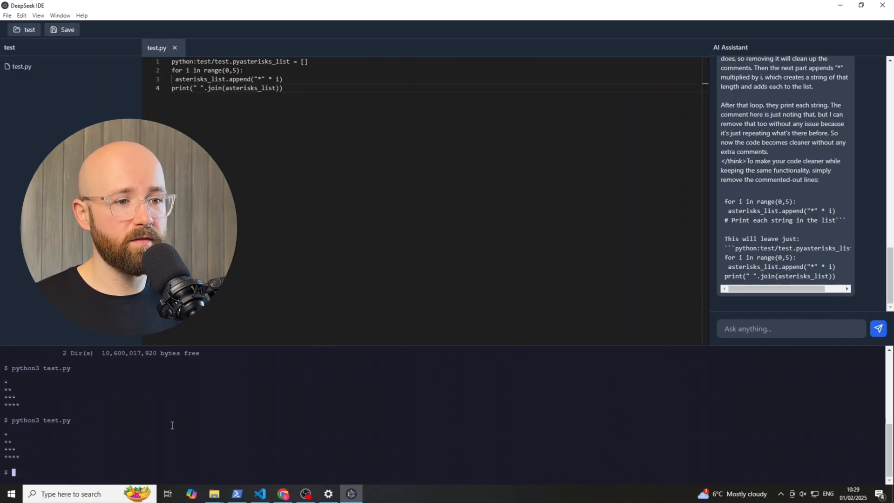
{"action": "type", "text": "python3 te"}
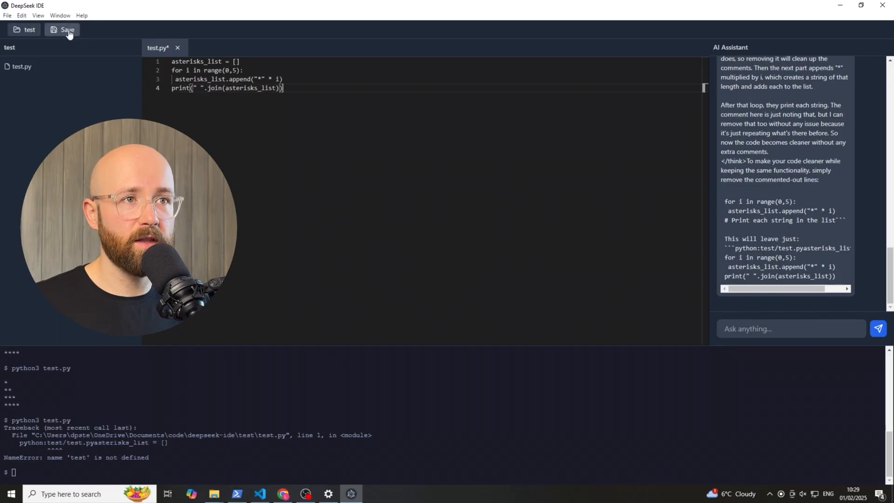
{"action": "left_click", "coordinate": [67, 28]}
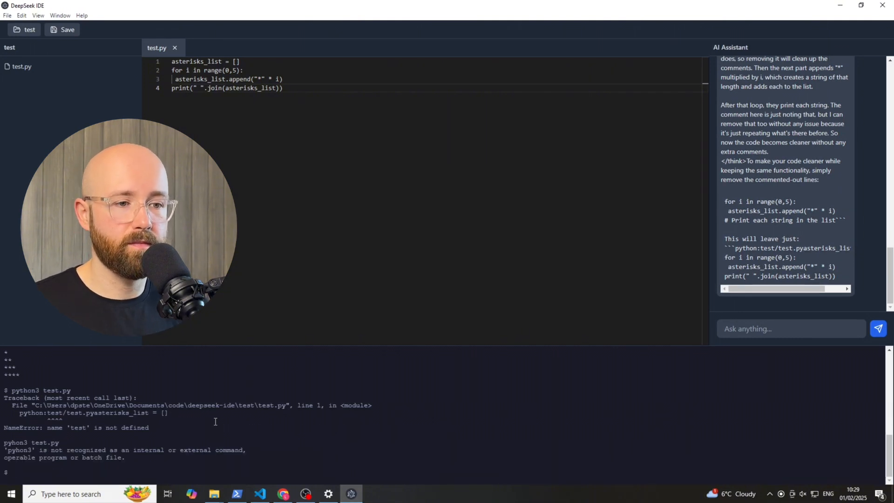
{"action": "type", "text": "python3 test.py"}
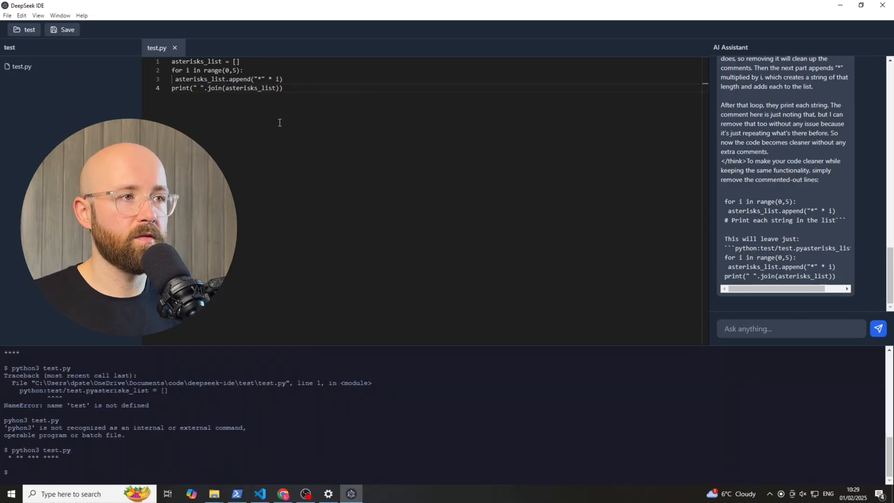
Tell the assistant the rows print on one line and scroll to its newline-join fix.
{"action": "left_click", "coordinate": [790, 329]}
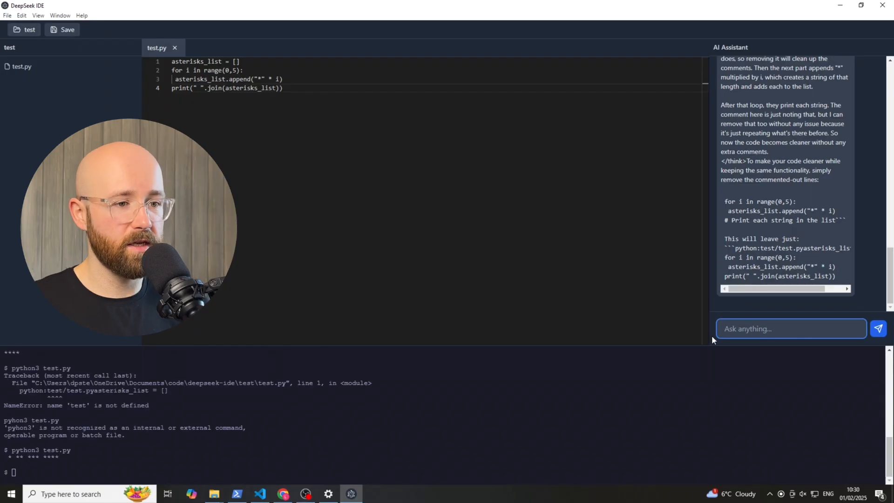
{"action": "type", "text": "its no"}
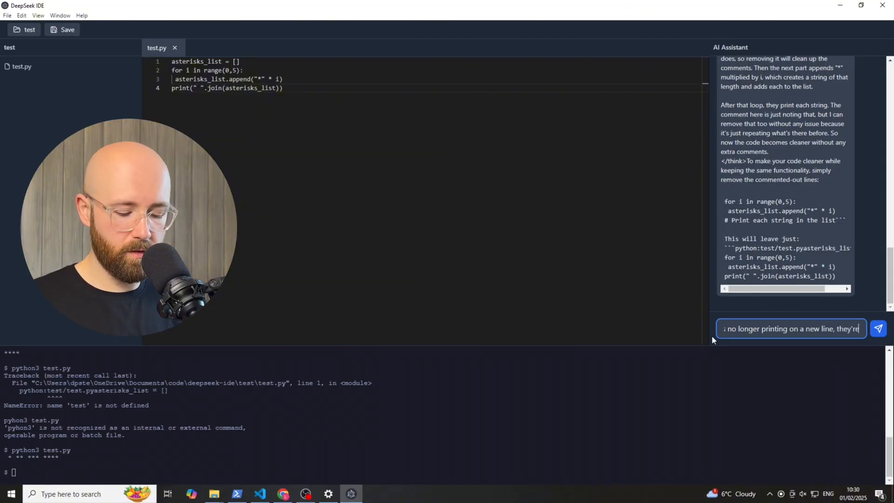
{"action": "left_click", "coordinate": [877, 329]}
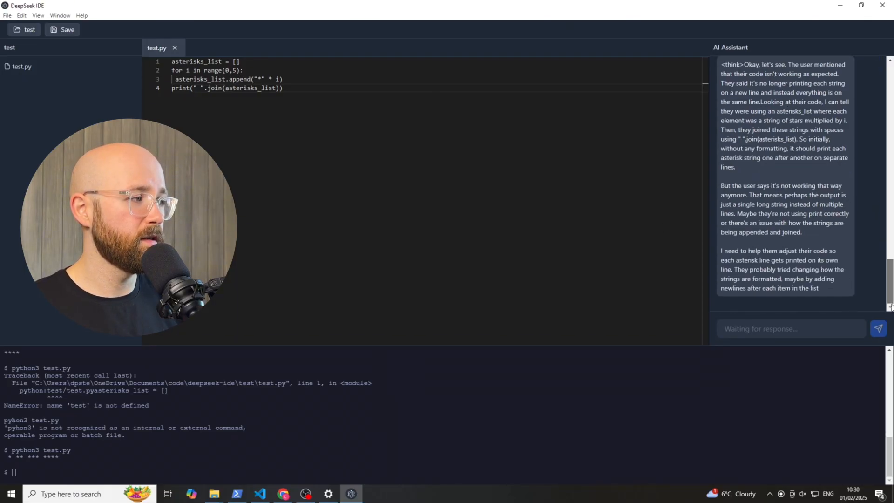
{"action": "scroll", "scroll_direction": "down", "scroll_amount": 3}
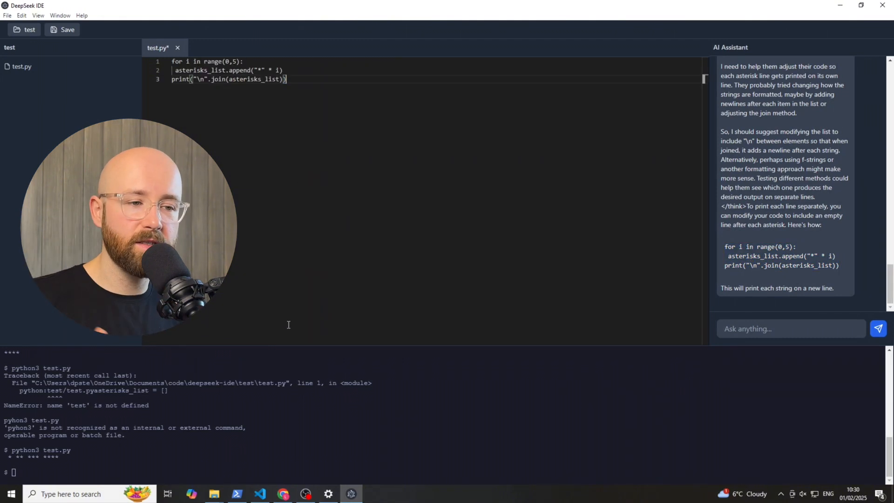
Run test.py, read the NameError, and add asterisks_list = [] as line 1.
{"action": "type", "text": "python3"}
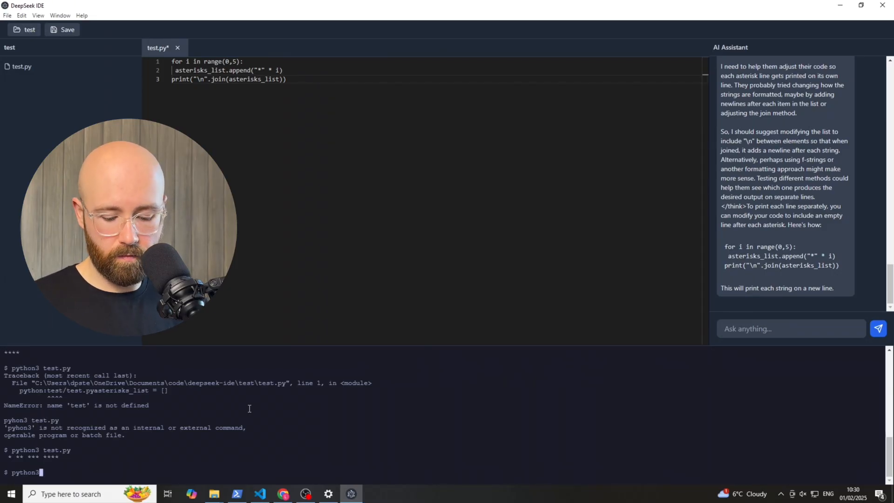
{"action": "type", "text": "test.py"}
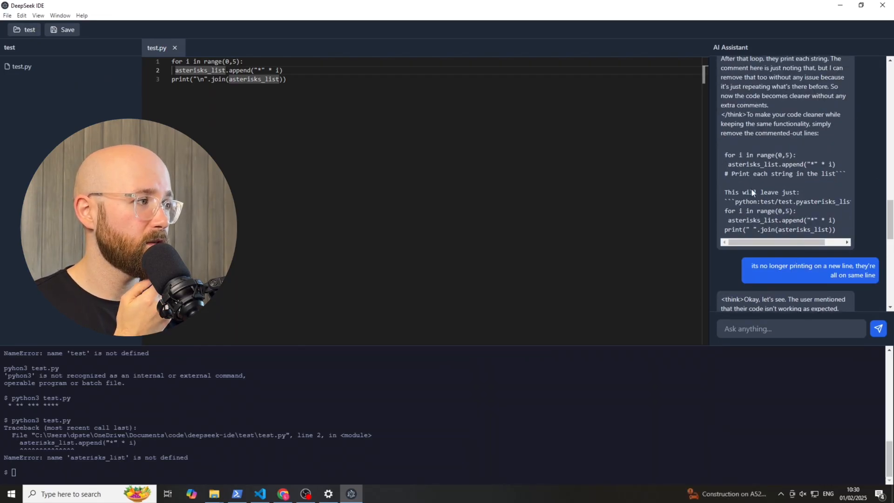
{"action": "scroll", "scroll_direction": "down", "scroll_amount": 3}
{"action": "type", "text": "asterisks_list ="}
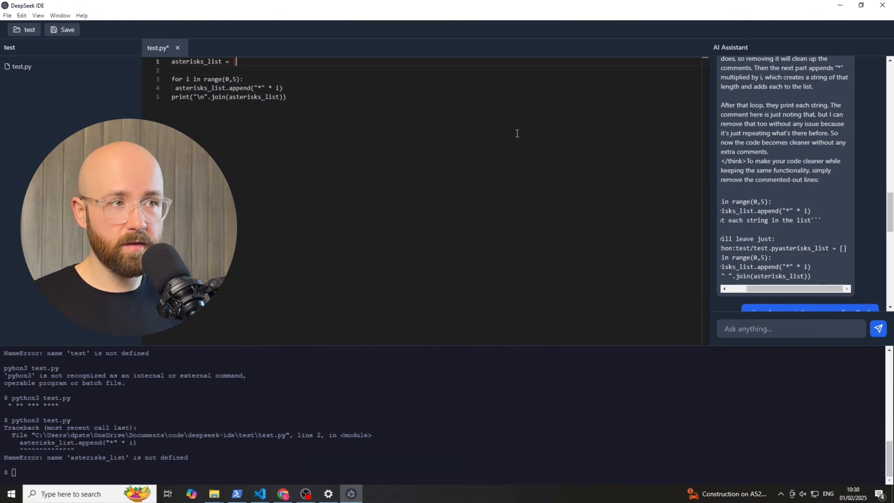
{"action": "type", "text": "[]"}
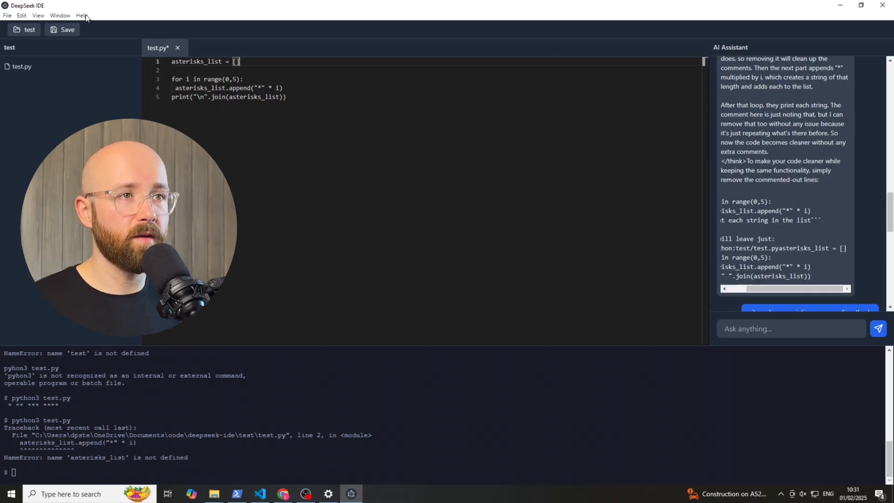
{"action": "type", "text": "p"}
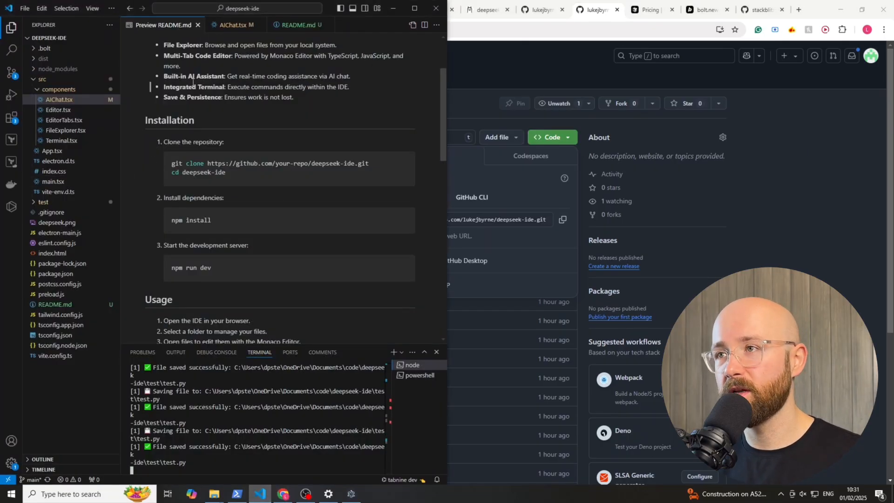
Open AIChat.tsx and highlight the deepseek-r1:1.5b model and prompt fields.
{"action": "left_click", "coordinate": [233, 25]}
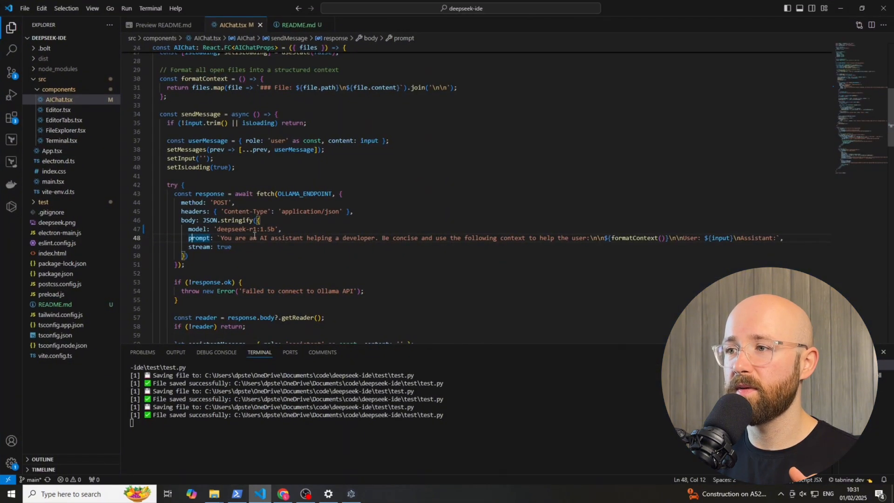
{"action": "left_click_drag", "start_coordinate": [191, 238], "coordinate": [231, 247]}
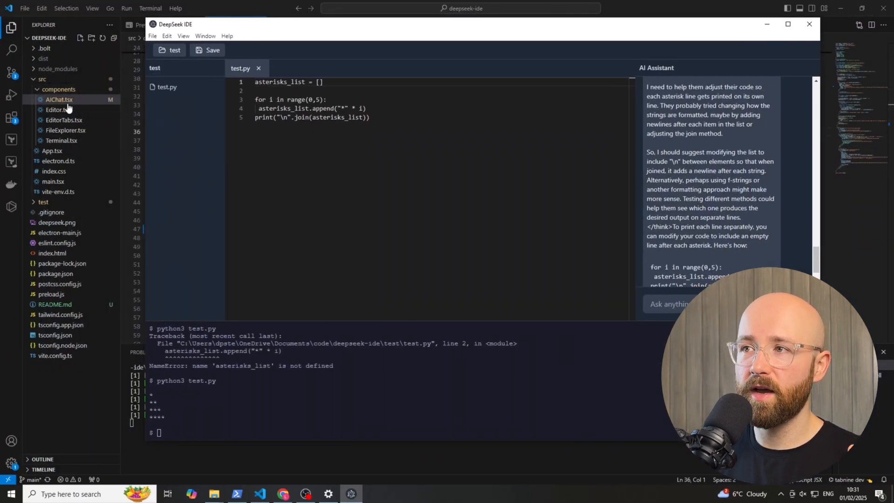
{"action": "mouse_move", "coordinate": [59, 99]}
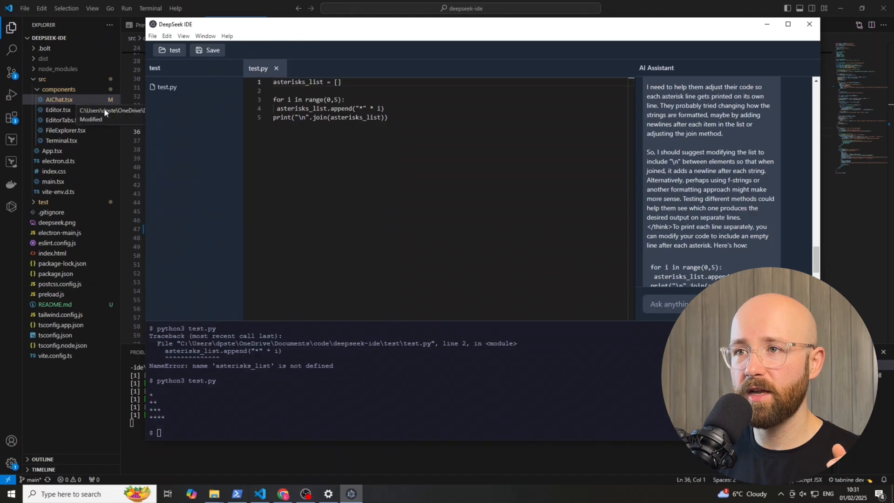
{"action": "mouse_move", "coordinate": [174, 99]}
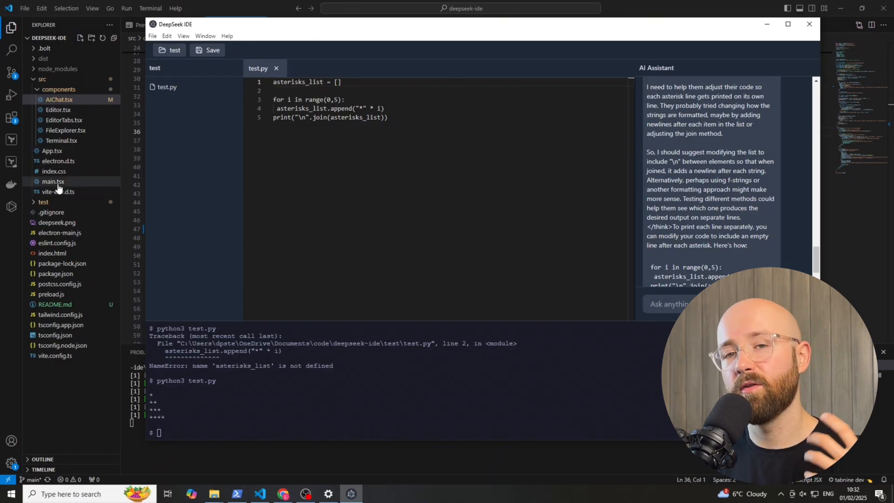
{"action": "mouse_move", "coordinate": [53, 181]}
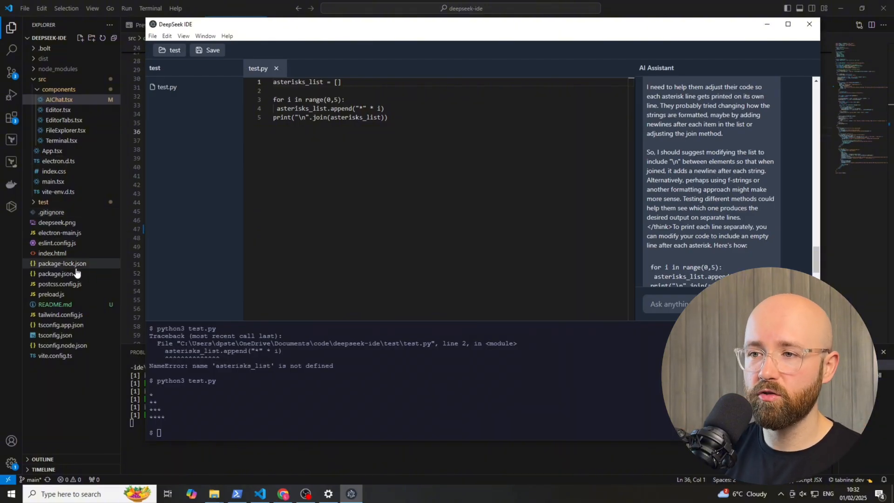
Open electron-main.js from the Explorer file list in Visual Studio Code.
{"action": "left_click", "coordinate": [59, 233]}
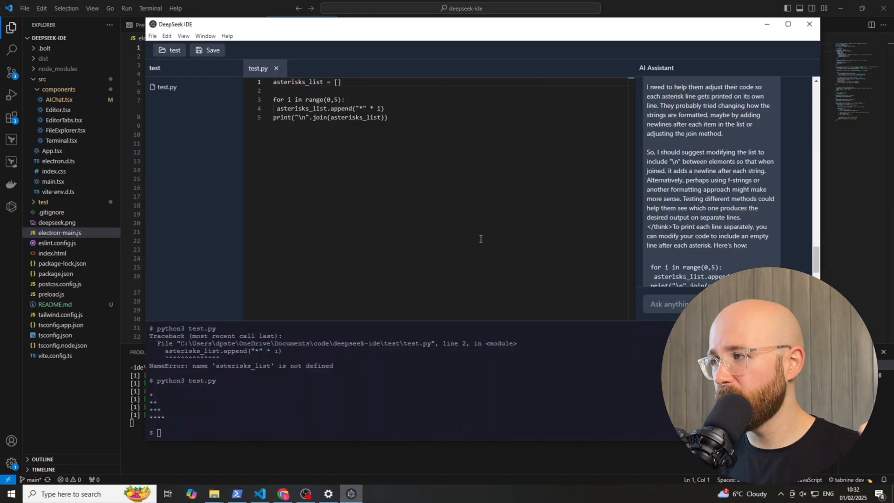
{"action": "mouse_move", "coordinate": [469, 230]}
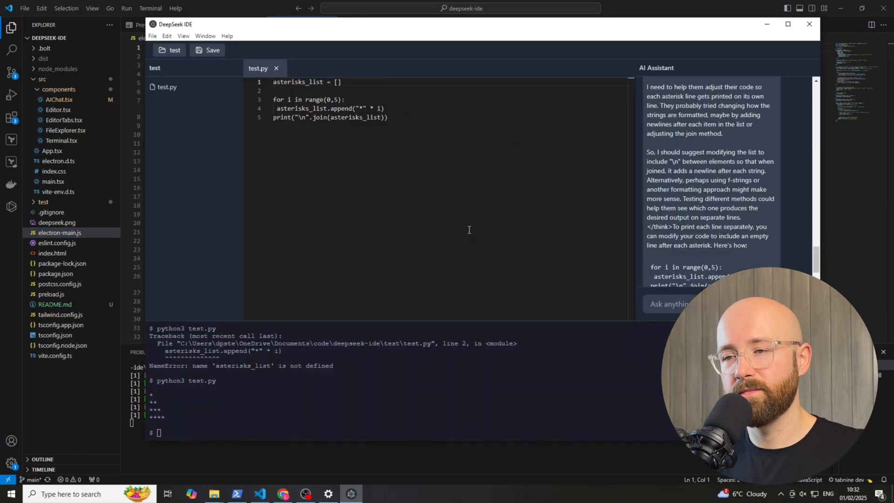